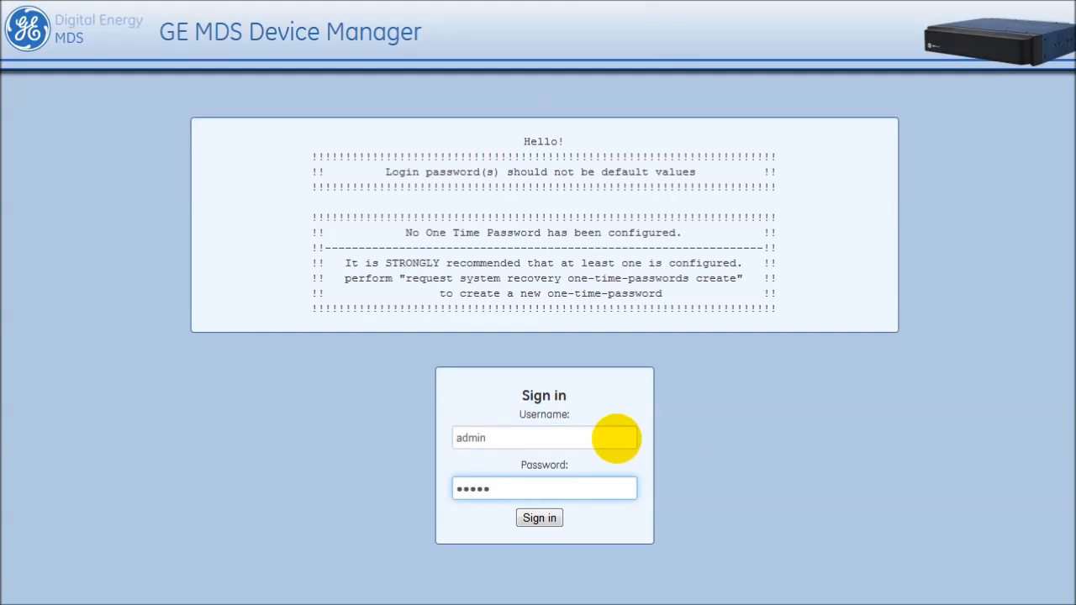
- Sign in as admin, landing on the General Configuration Setup Wizard
{"action": "left_click", "coordinate": [538, 517]}
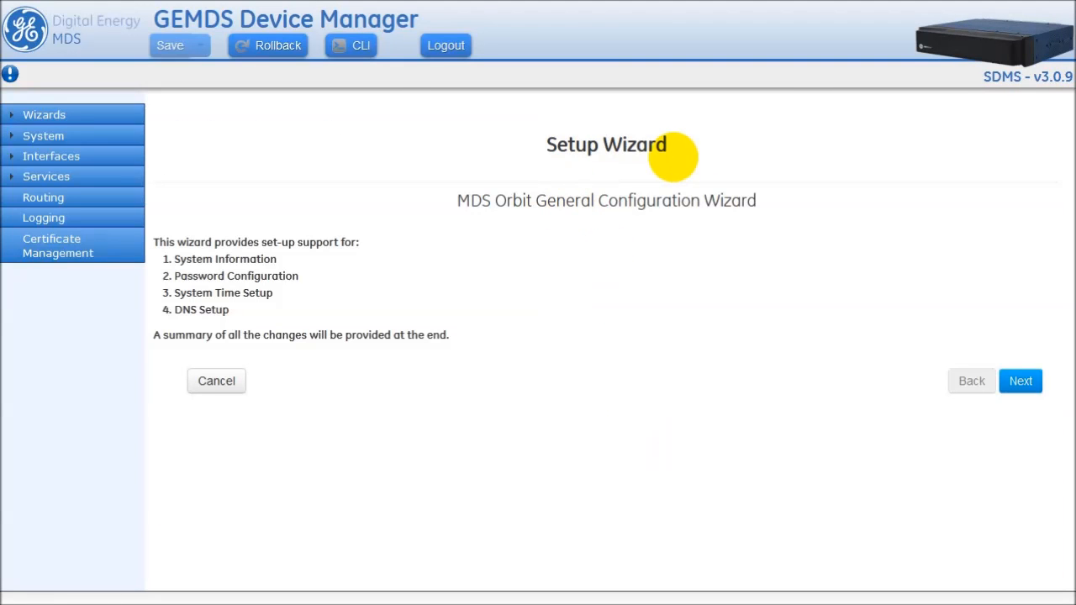
{"action": "mouse_move", "coordinate": [652, 316]}
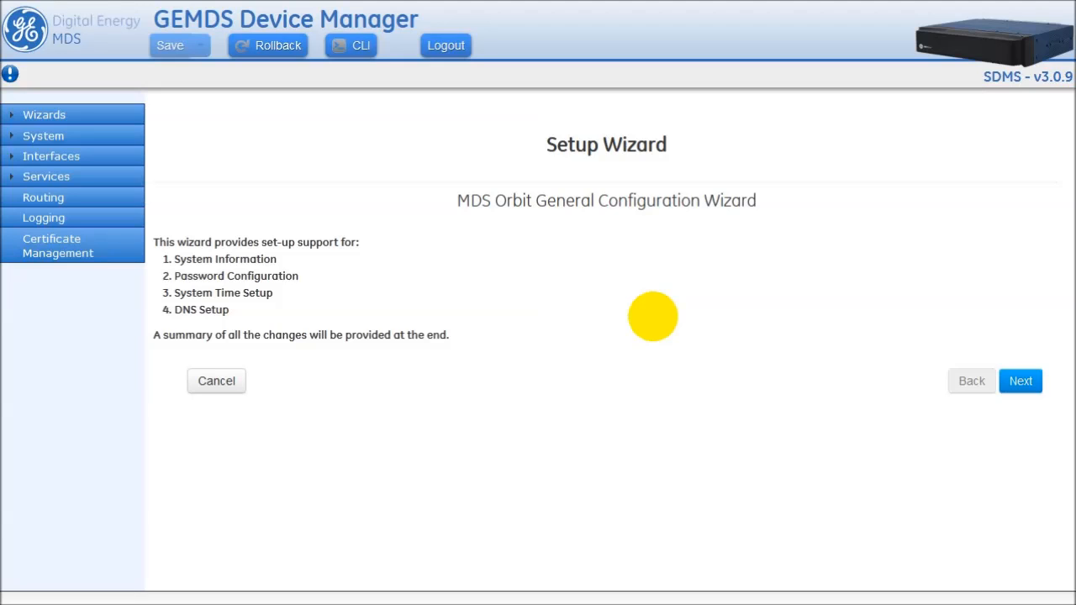
{"action": "mouse_move", "coordinate": [571, 340]}
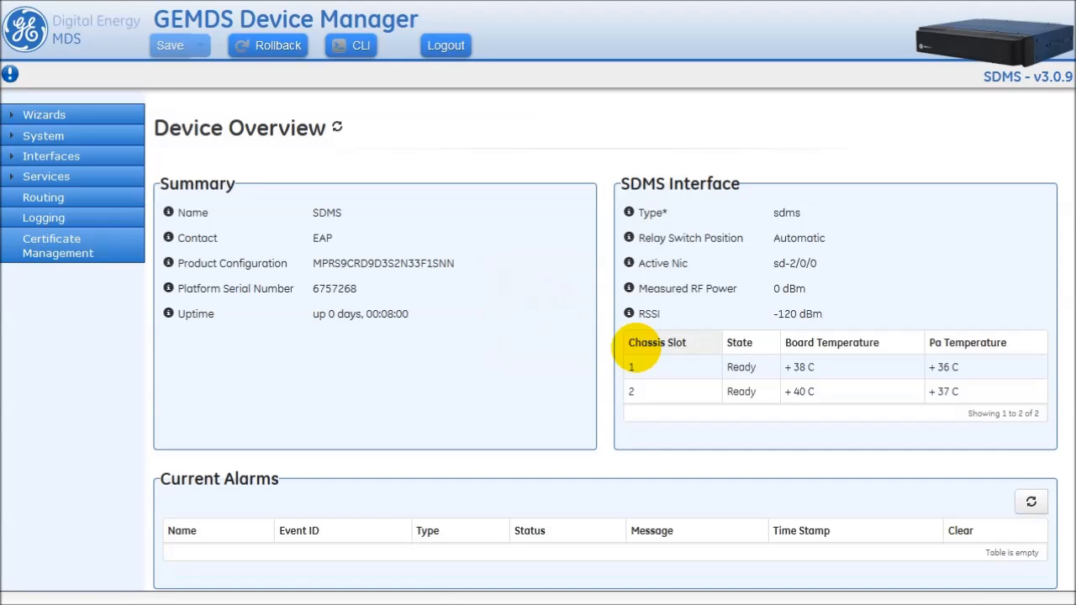
{"action": "mouse_move", "coordinate": [90, 88]}
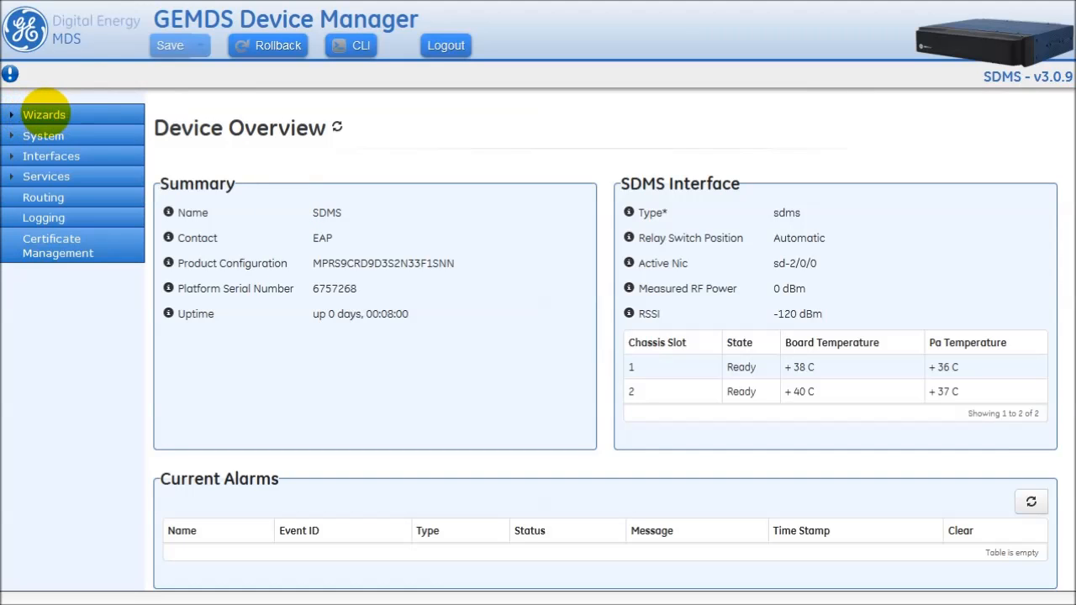
- Expand Wizards in the left navigation and launch SD Setup
{"action": "left_click", "coordinate": [43, 114]}
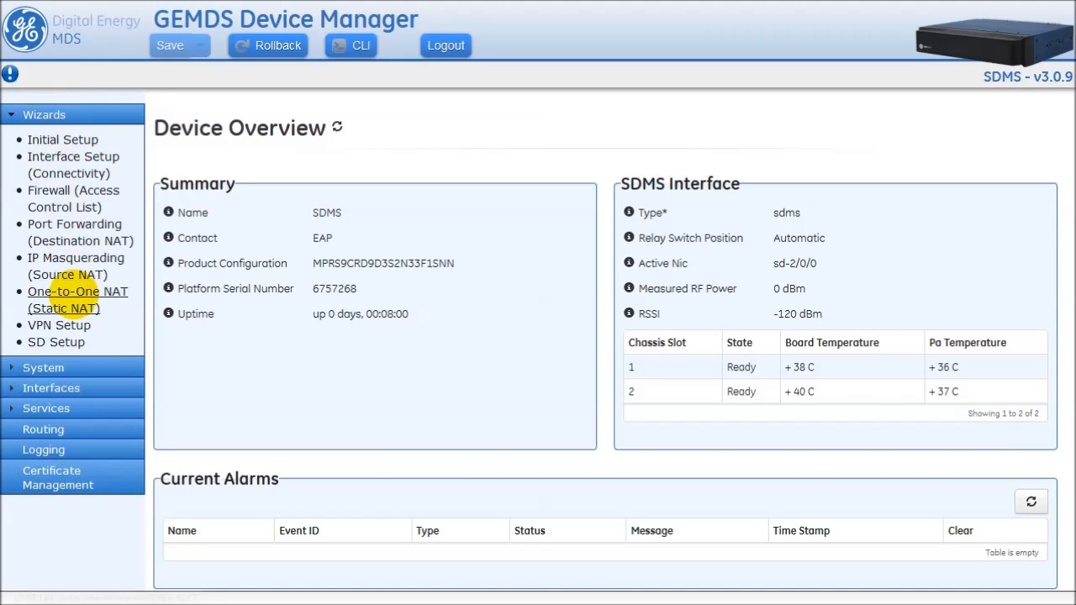
{"action": "mouse_move", "coordinate": [58, 343]}
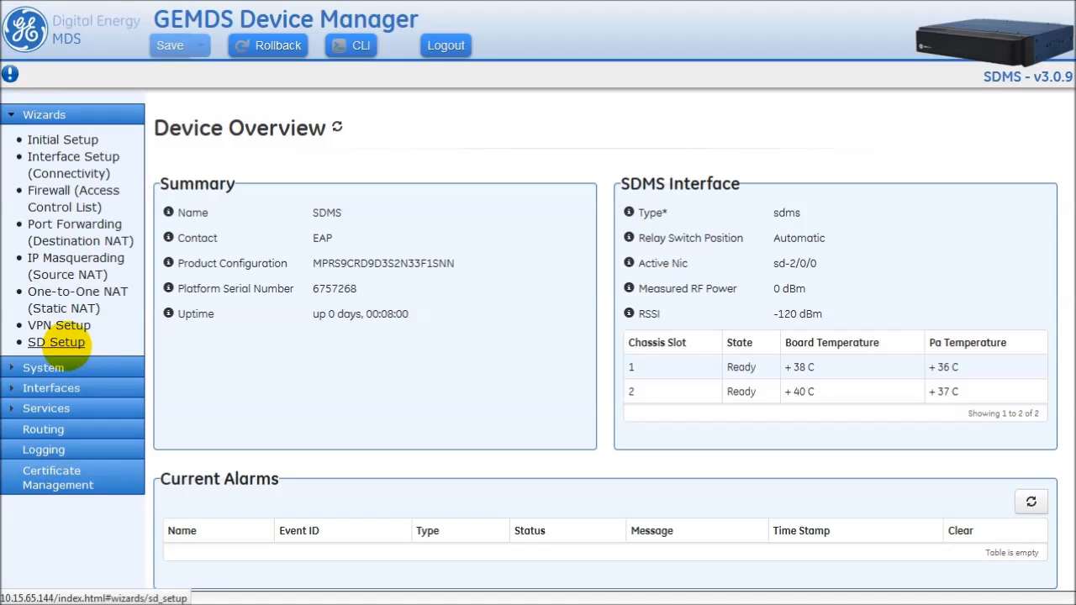
{"action": "left_click", "coordinate": [57, 341]}
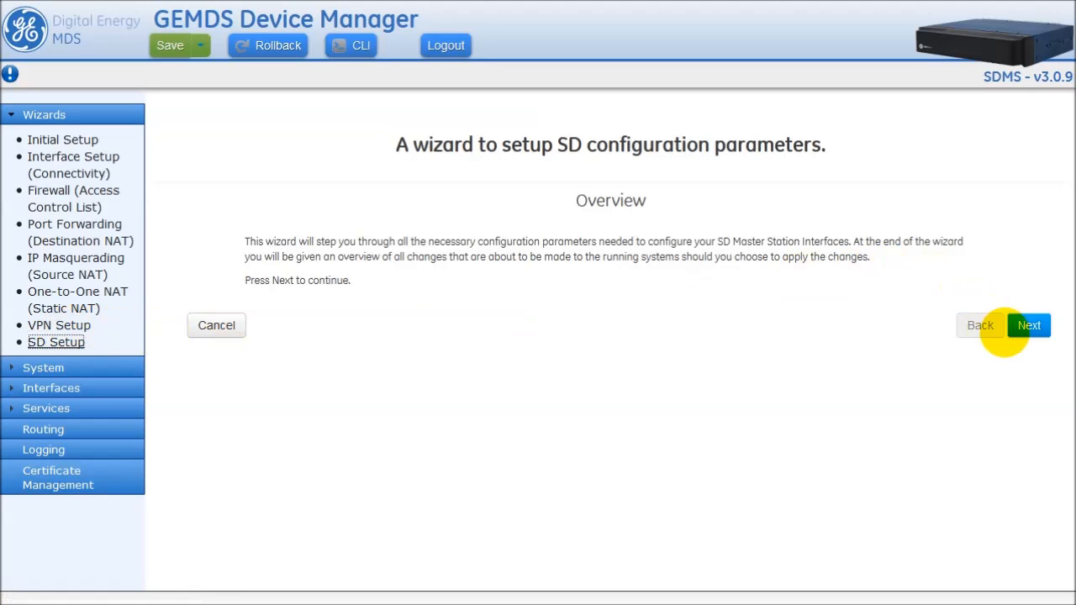
- Advance to Radio Mode and set it to packet-with-mac
{"action": "left_click", "coordinate": [1029, 326]}
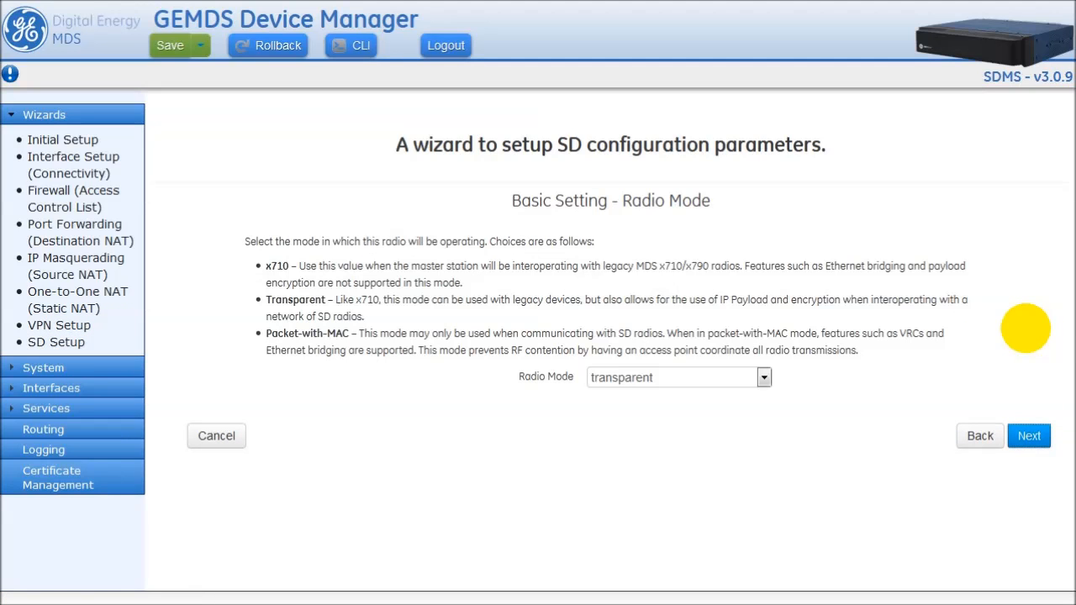
{"action": "mouse_move", "coordinate": [932, 356]}
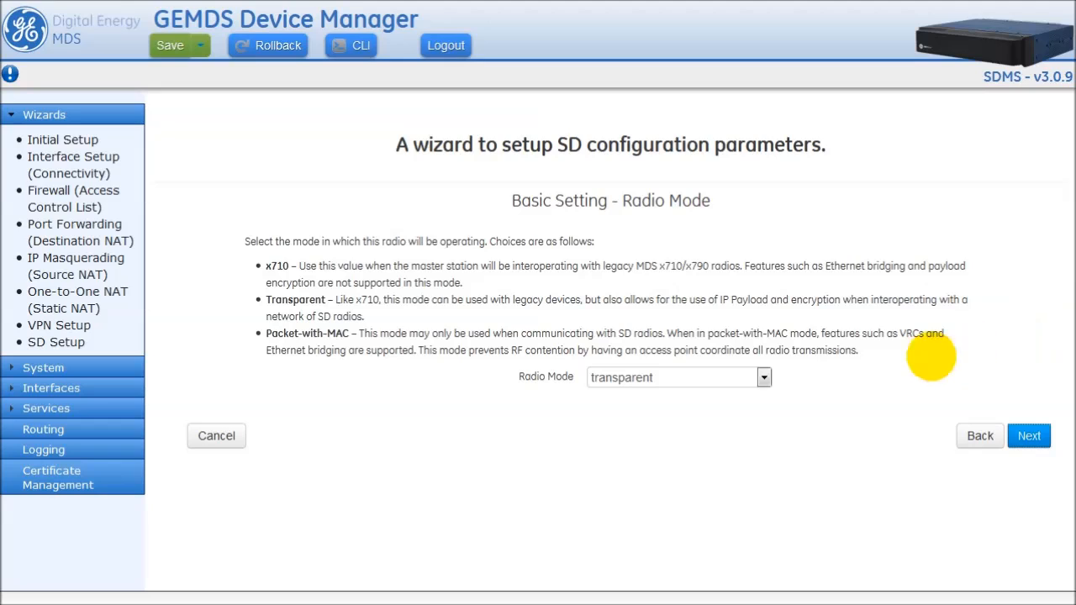
{"action": "mouse_move", "coordinate": [563, 383]}
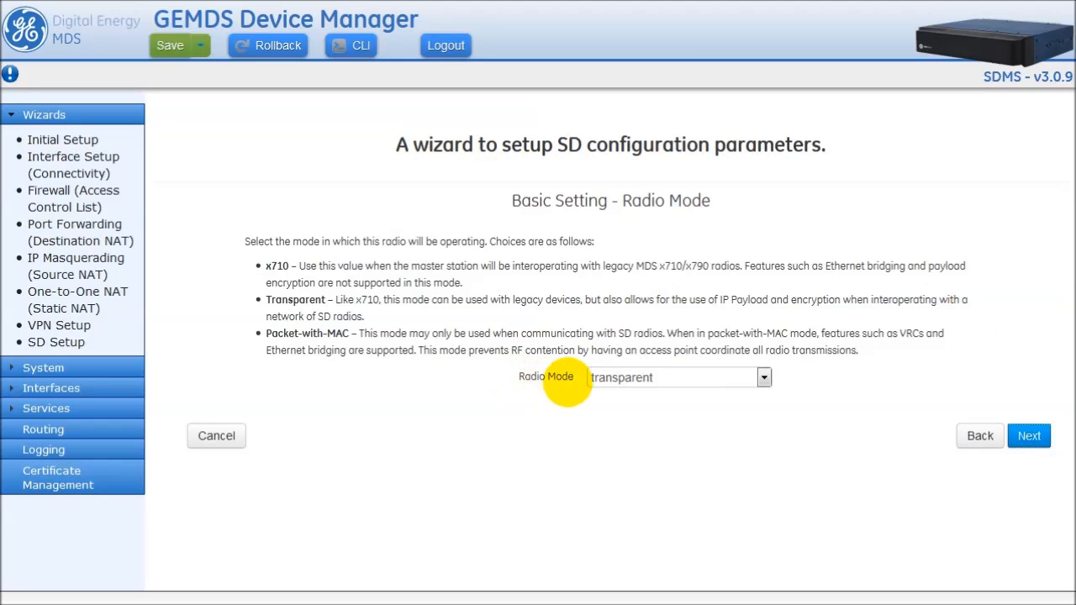
{"action": "left_click", "coordinate": [764, 377]}
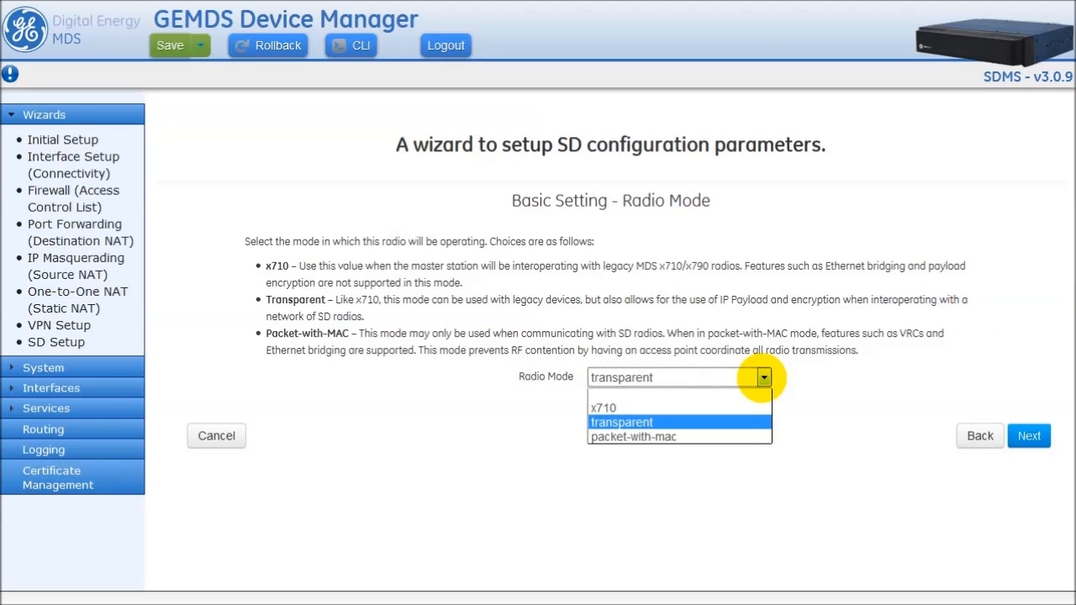
{"action": "left_click", "coordinate": [632, 437]}
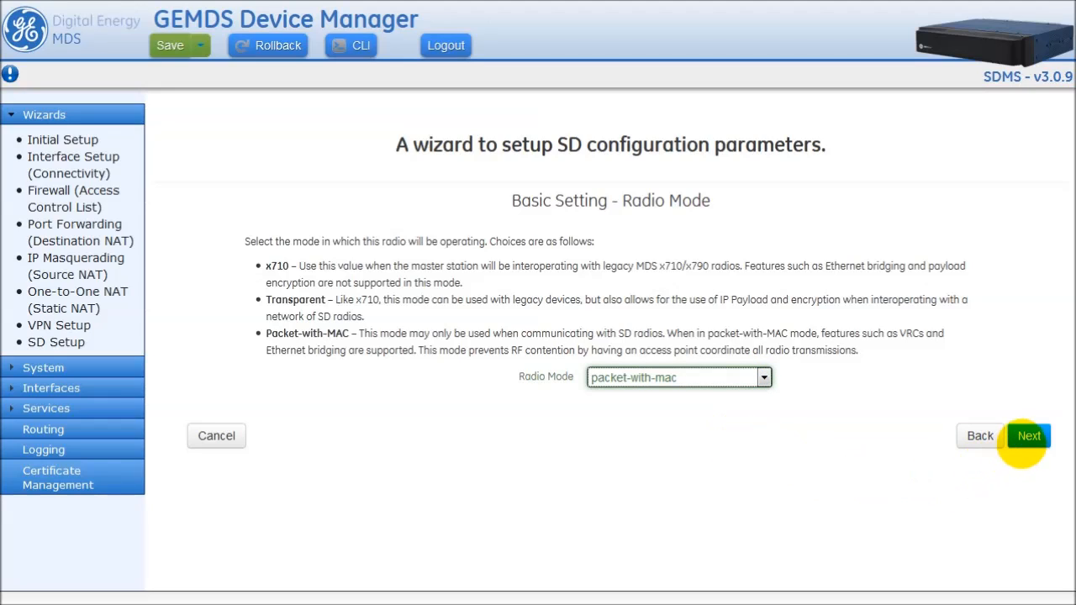
- Advance to Regulatory, keeping 25 kHz bandwidth and FCC/IC license region
{"action": "left_click", "coordinate": [1029, 435]}
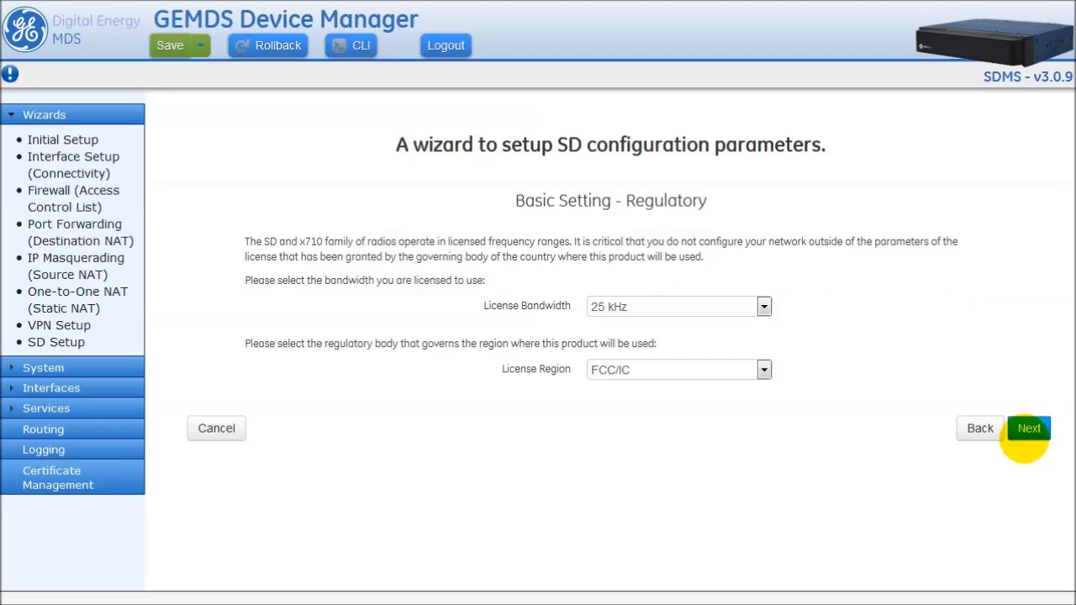
{"action": "mouse_move", "coordinate": [578, 215]}
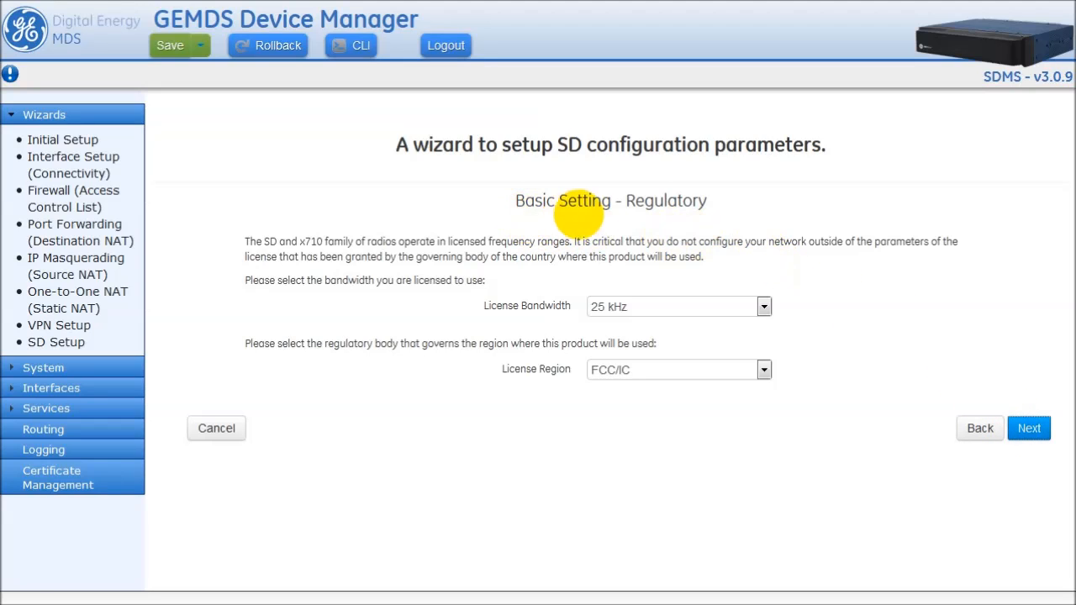
{"action": "left_click", "coordinate": [763, 306]}
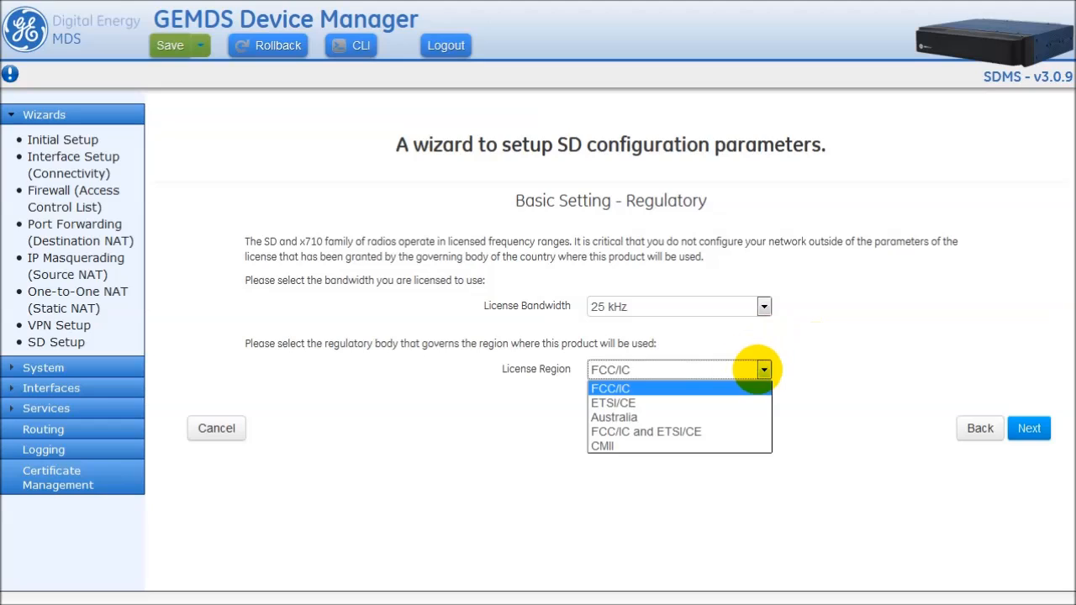
{"action": "left_click", "coordinate": [610, 387]}
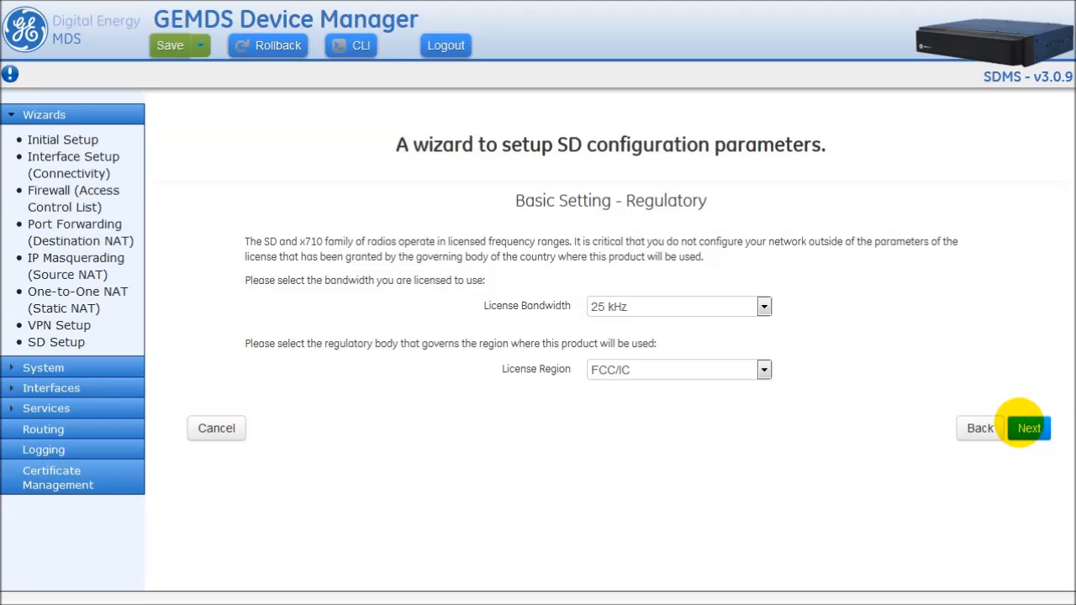
- Advance to Modem and keep 19200 - 19200 bps - 25 kHz
{"action": "left_click", "coordinate": [1028, 428]}
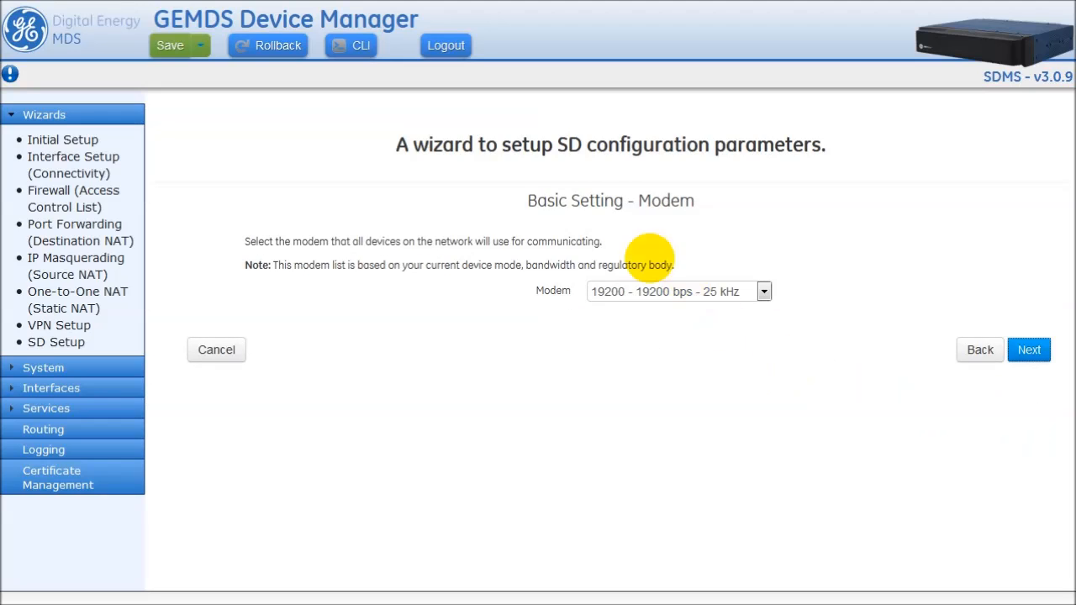
{"action": "mouse_move", "coordinate": [560, 301]}
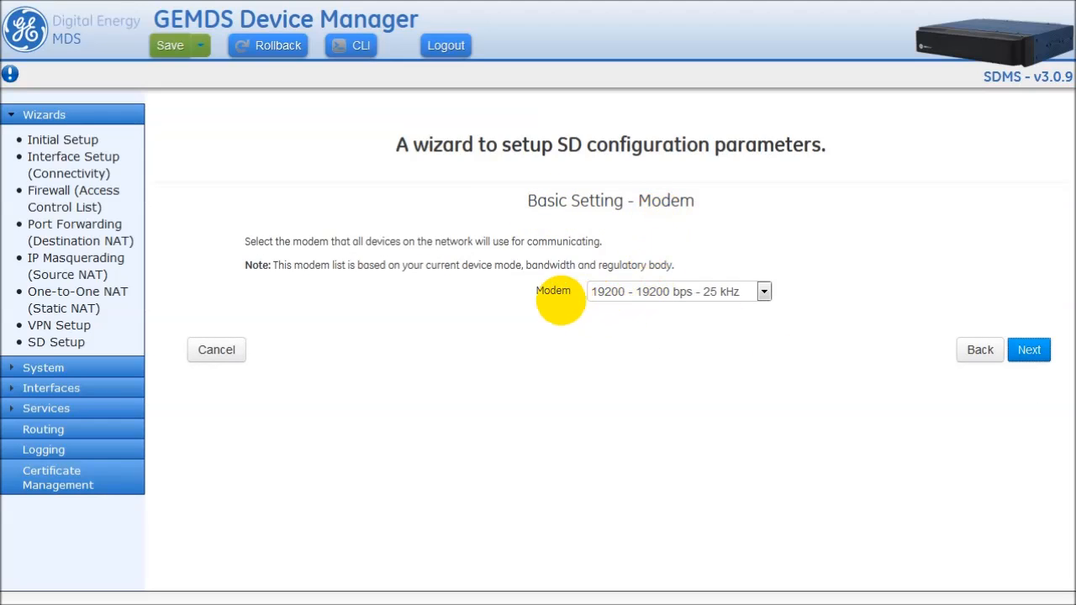
{"action": "left_click", "coordinate": [763, 292]}
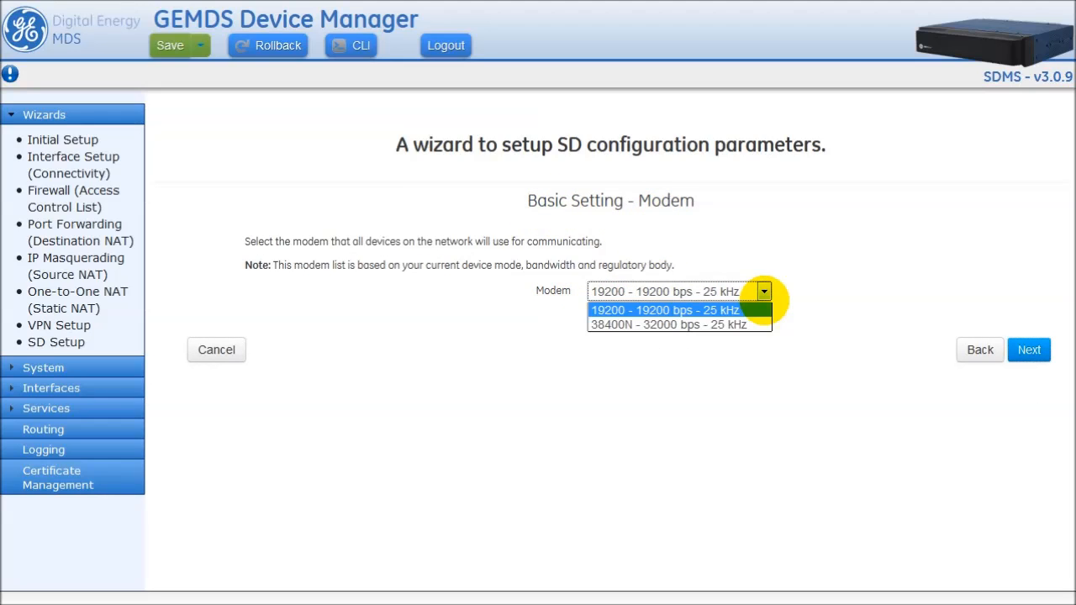
{"action": "left_click", "coordinate": [664, 310]}
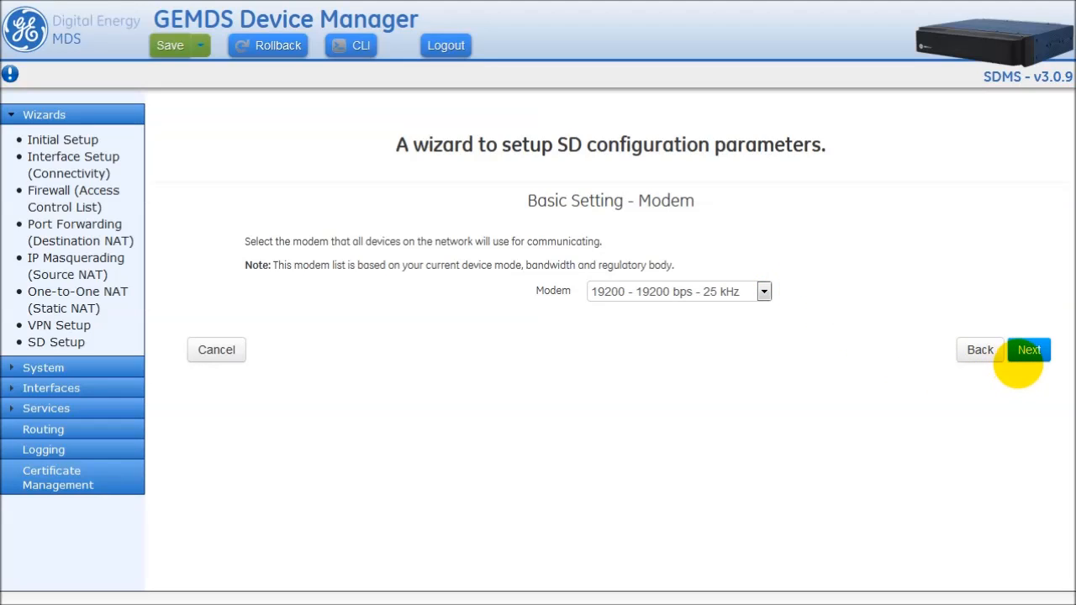
- Advance to Output Power, leaving RF output power at 35 dBm
{"action": "left_click", "coordinate": [1028, 350]}
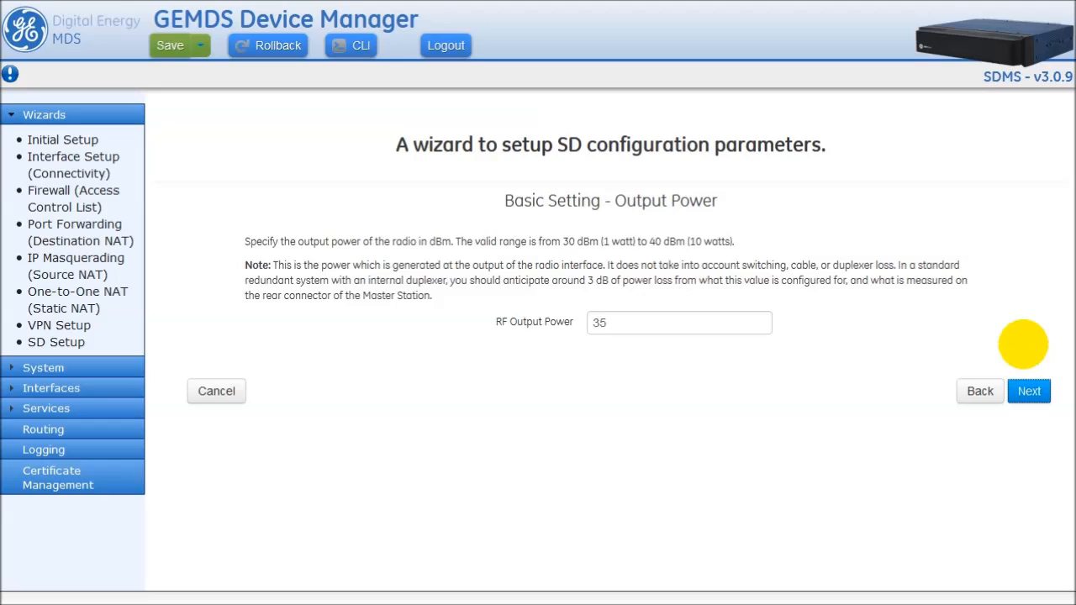
{"action": "mouse_move", "coordinate": [645, 316]}
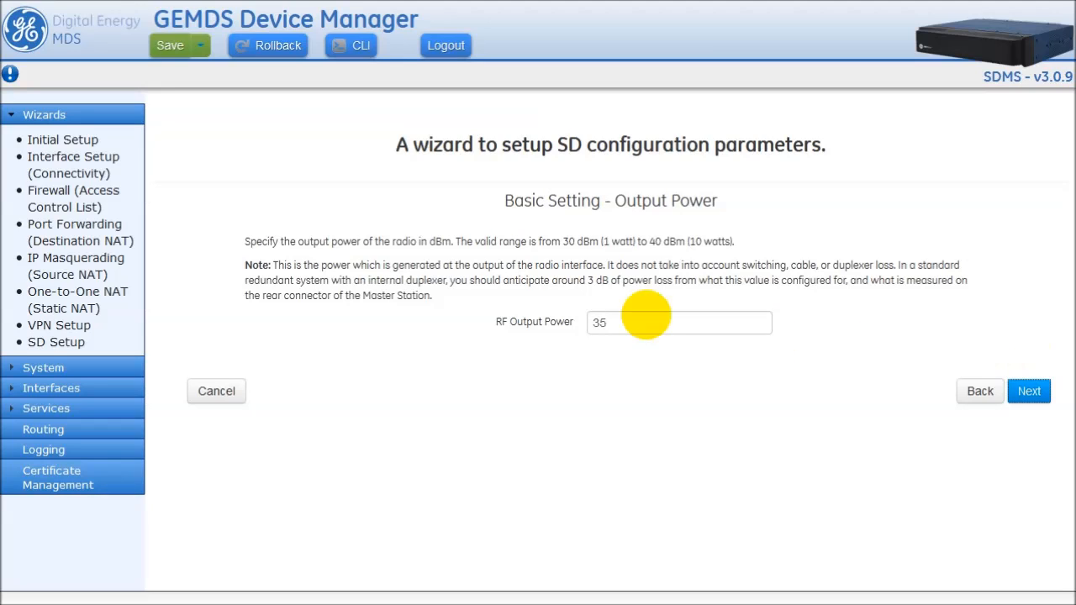
{"action": "mouse_move", "coordinate": [563, 327]}
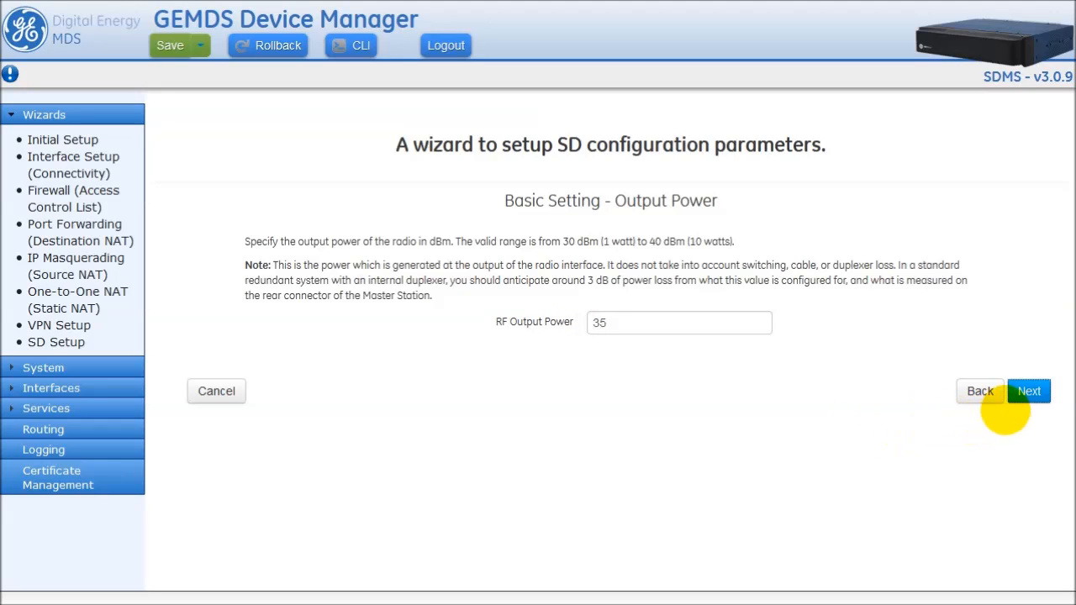
{"action": "mouse_move", "coordinate": [1029, 390]}
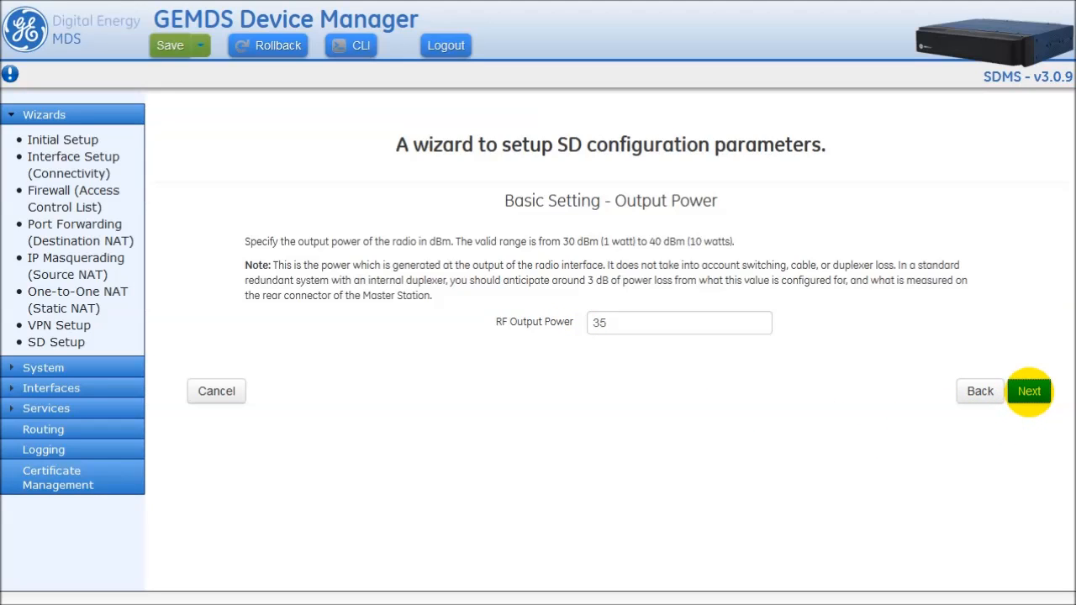
- Advance to Frequencies, keeping transmit 959 and receive 928
{"action": "left_click", "coordinate": [1029, 390]}
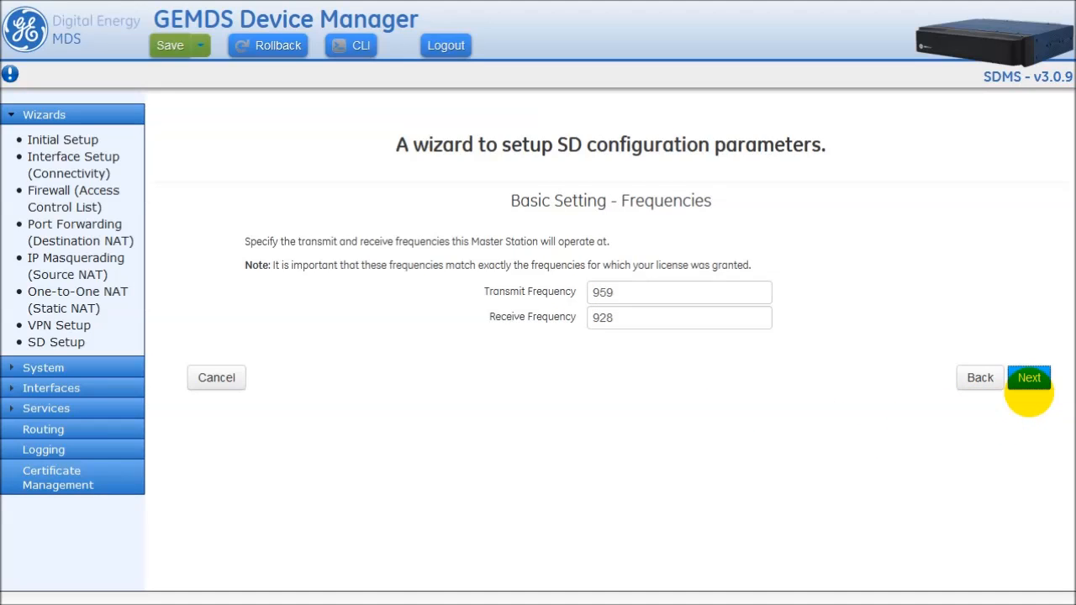
{"action": "mouse_move", "coordinate": [597, 329]}
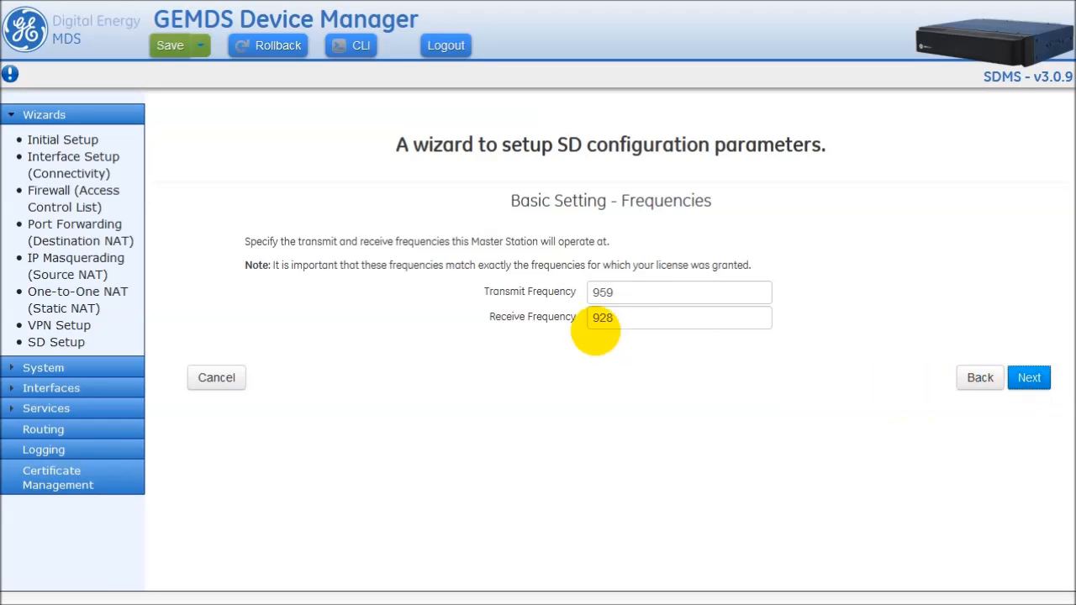
{"action": "mouse_move", "coordinate": [602, 317]}
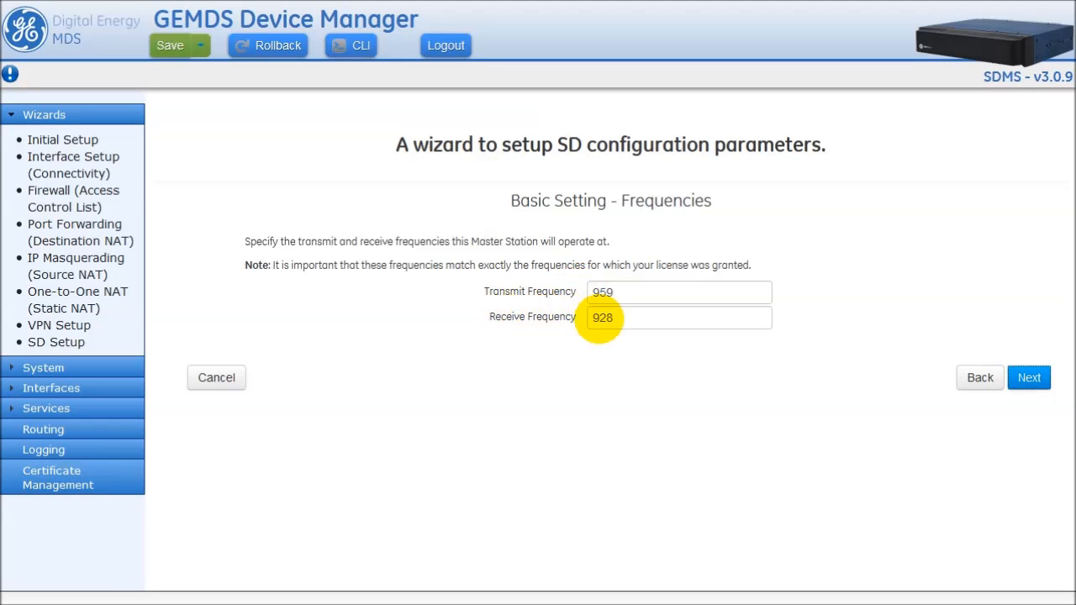
{"action": "mouse_move", "coordinate": [998, 434]}
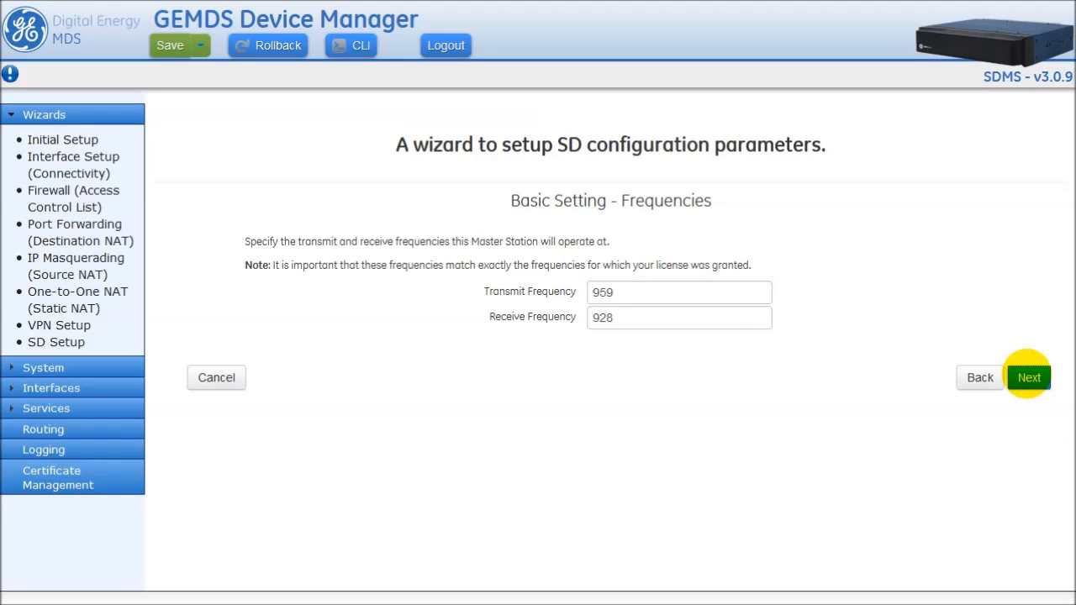
- Accept the frequencies and reach Repeater Mode, left at none
{"action": "left_click", "coordinate": [1029, 376]}
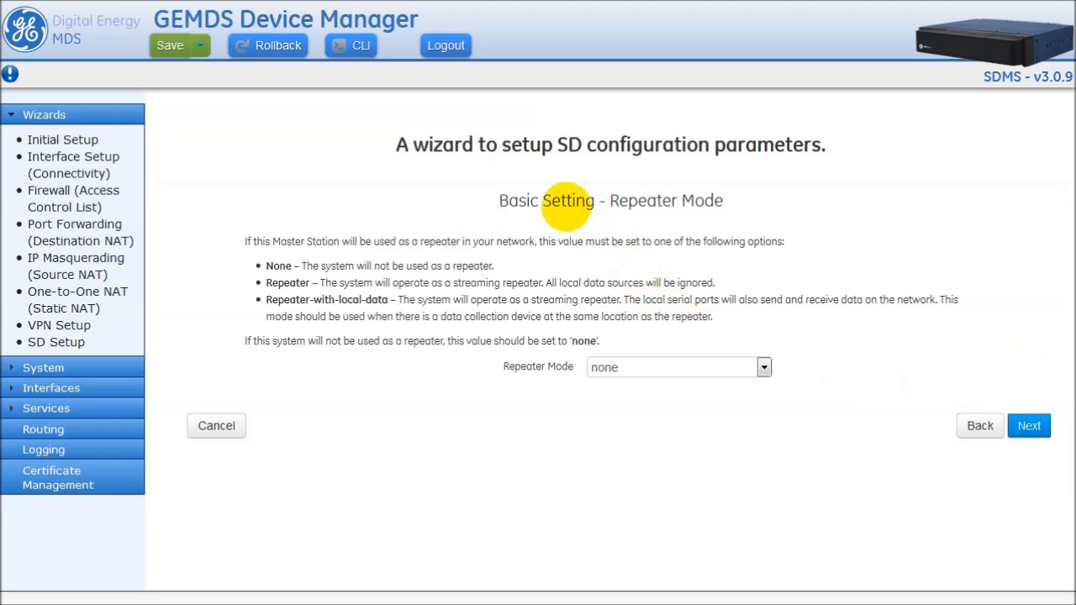
{"action": "mouse_move", "coordinate": [289, 283]}
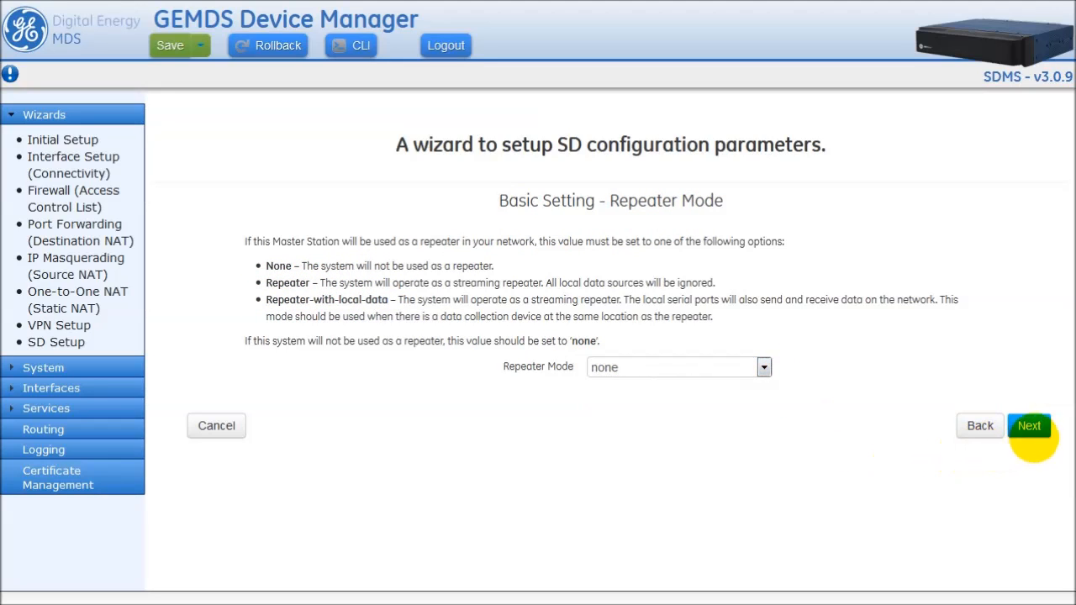
- Accept repeater mode none and review System ID choices, keeping none
{"action": "left_click", "coordinate": [1029, 425]}
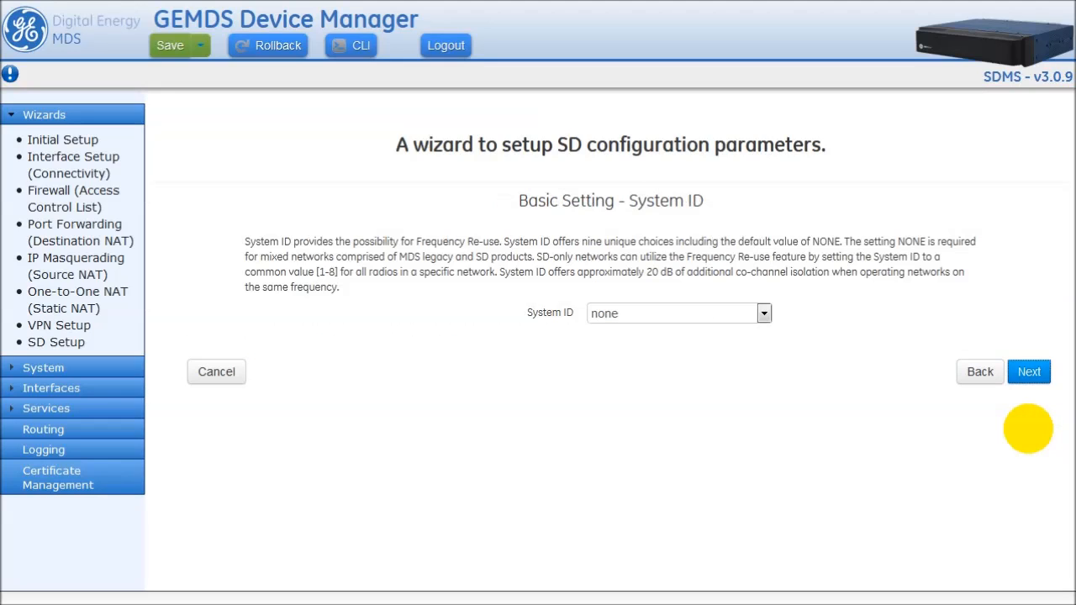
{"action": "mouse_move", "coordinate": [625, 312]}
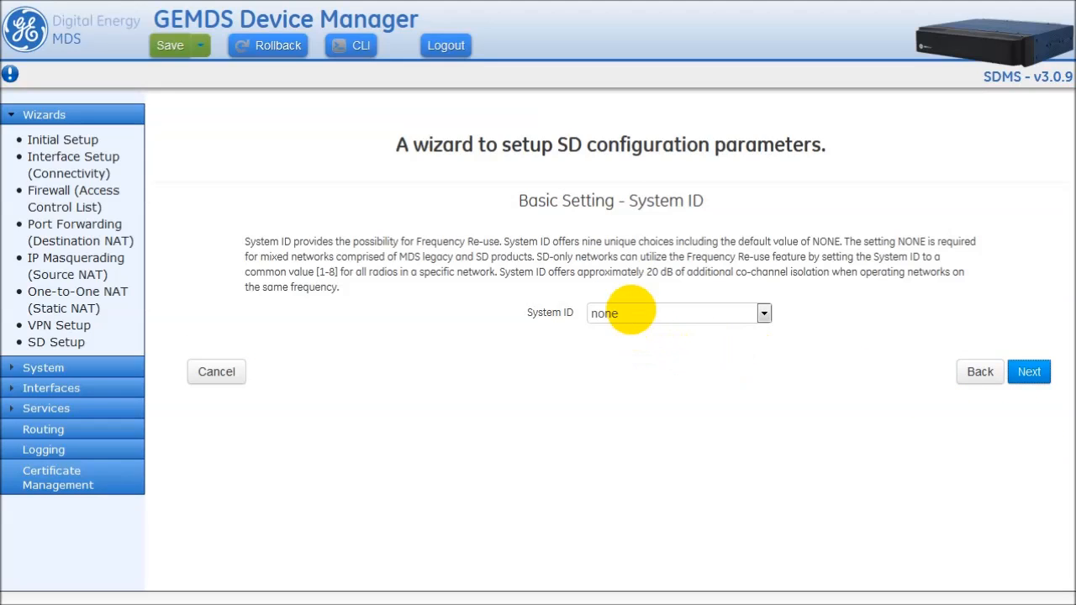
{"action": "mouse_move", "coordinate": [525, 205]}
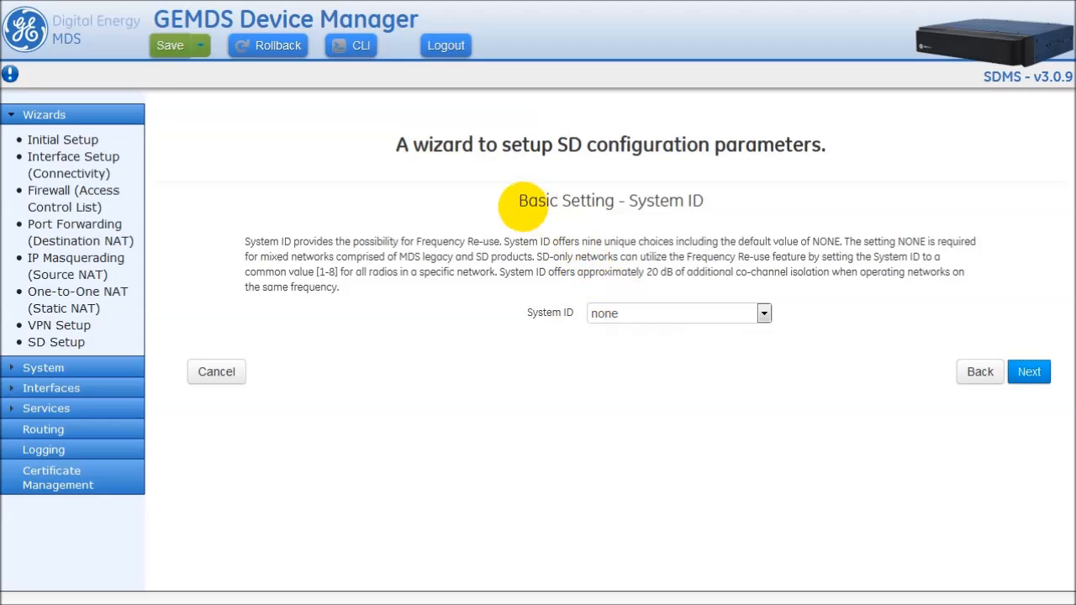
{"action": "left_click", "coordinate": [763, 313]}
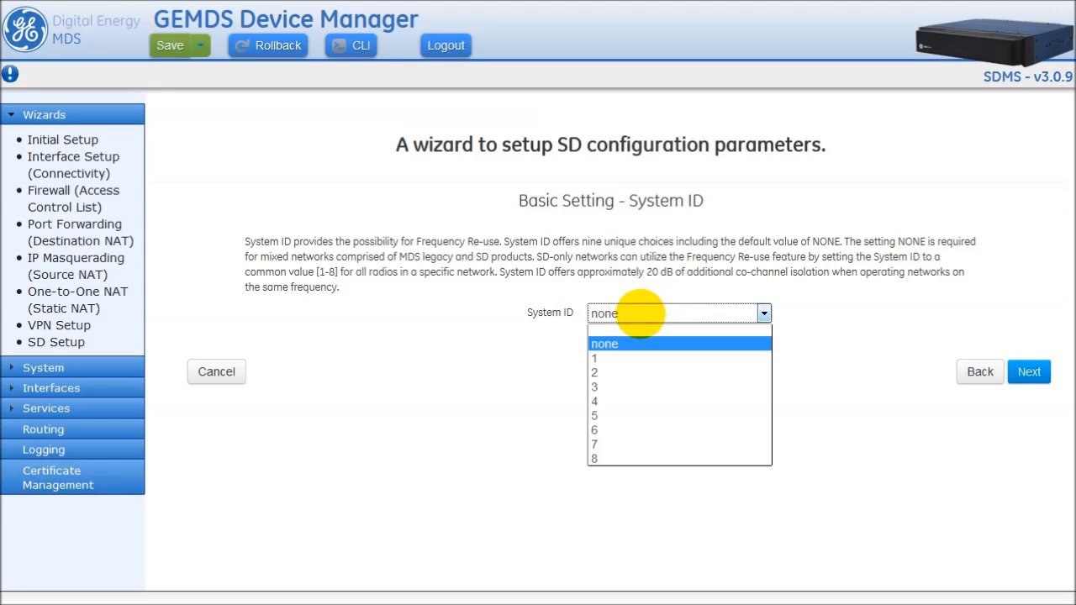
{"action": "mouse_move", "coordinate": [916, 395]}
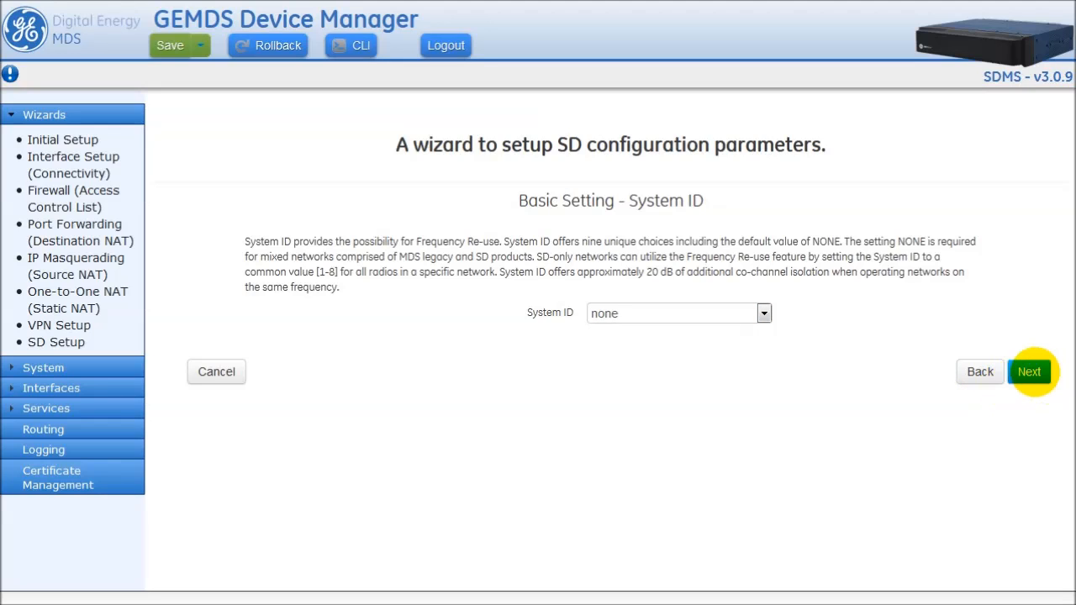
- Leave Encryption unchecked after toggling it, then reach Serial Settings - Primary Payload
{"action": "left_click", "coordinate": [1029, 371]}
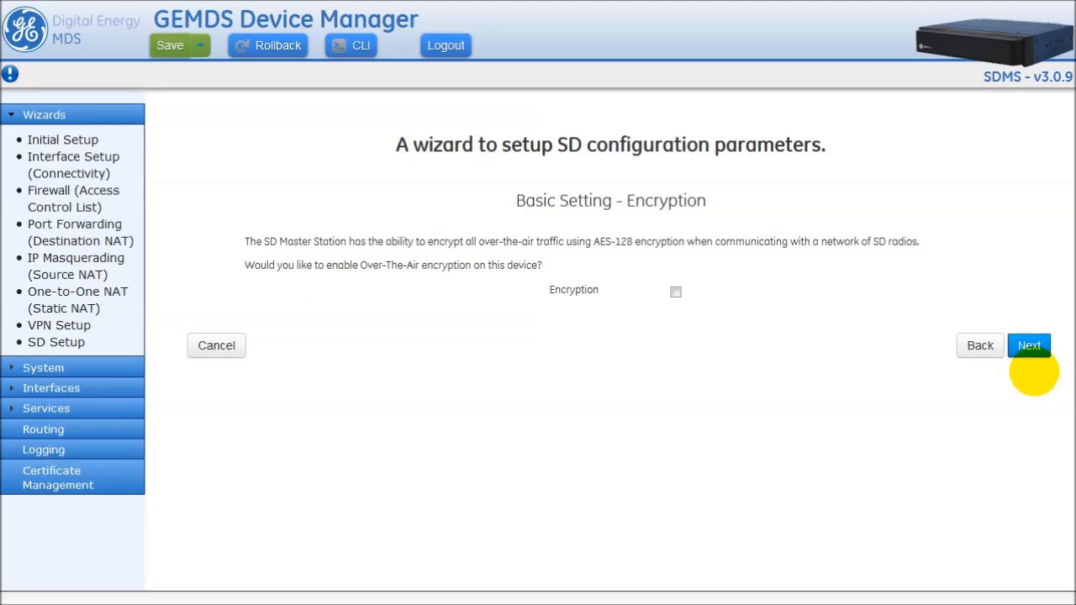
{"action": "mouse_move", "coordinate": [467, 252]}
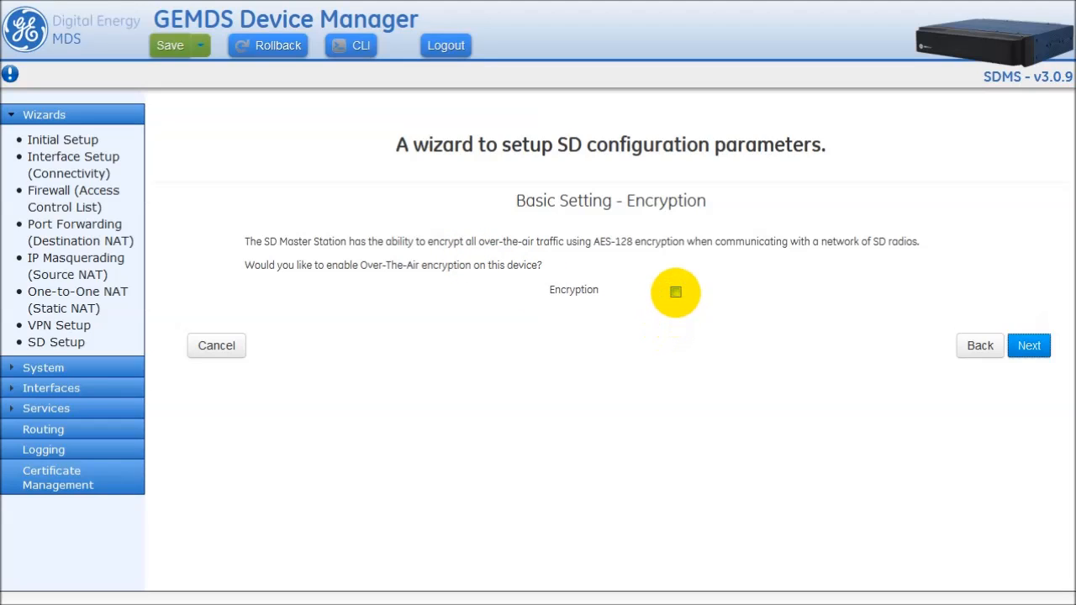
{"action": "left_click", "coordinate": [676, 292]}
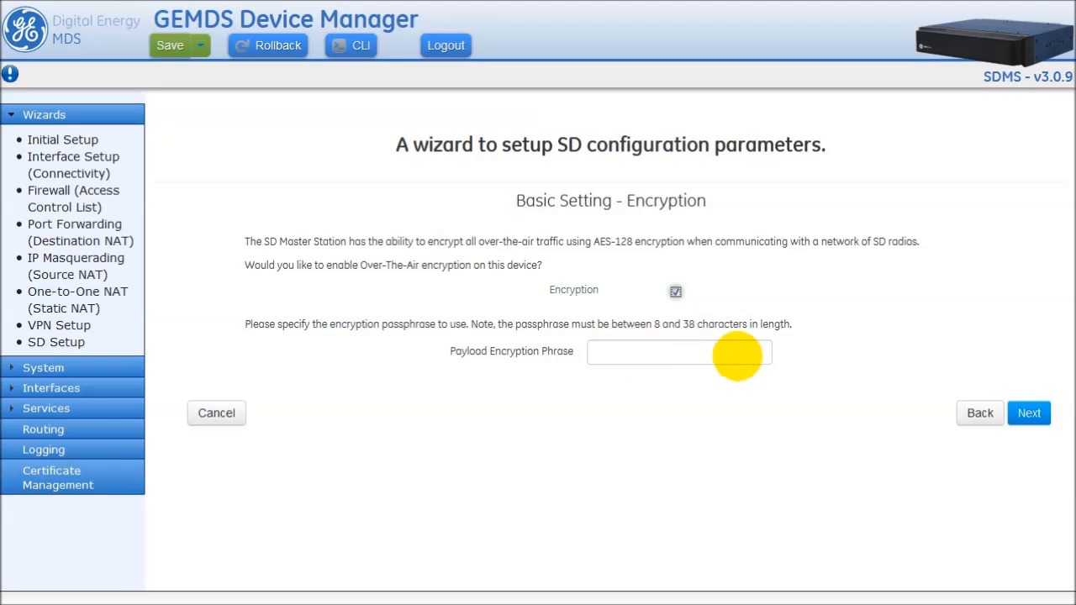
{"action": "left_click", "coordinate": [676, 290]}
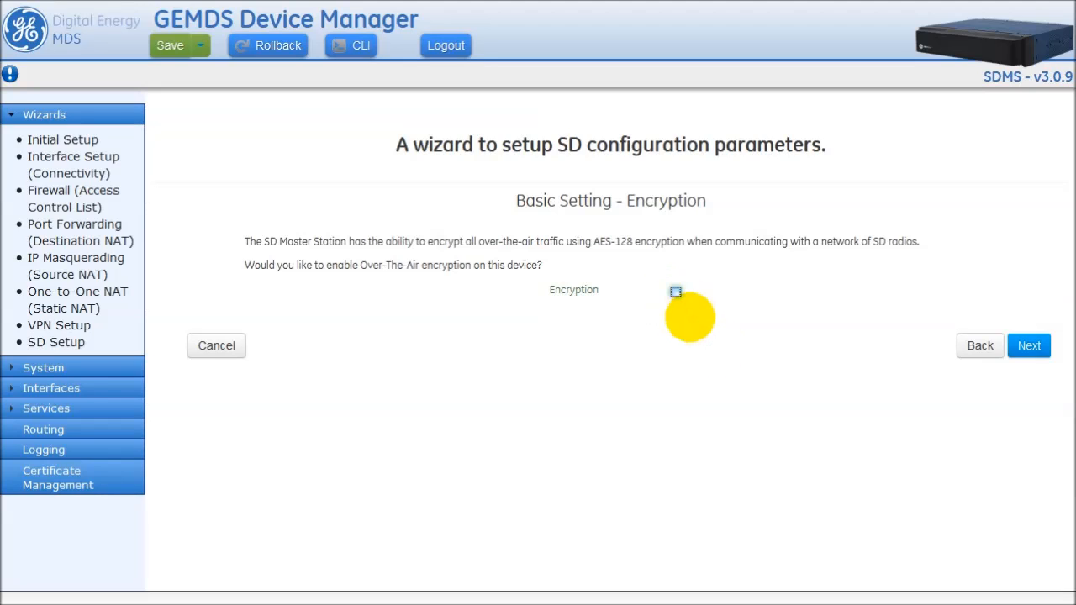
{"action": "left_click", "coordinate": [1029, 347]}
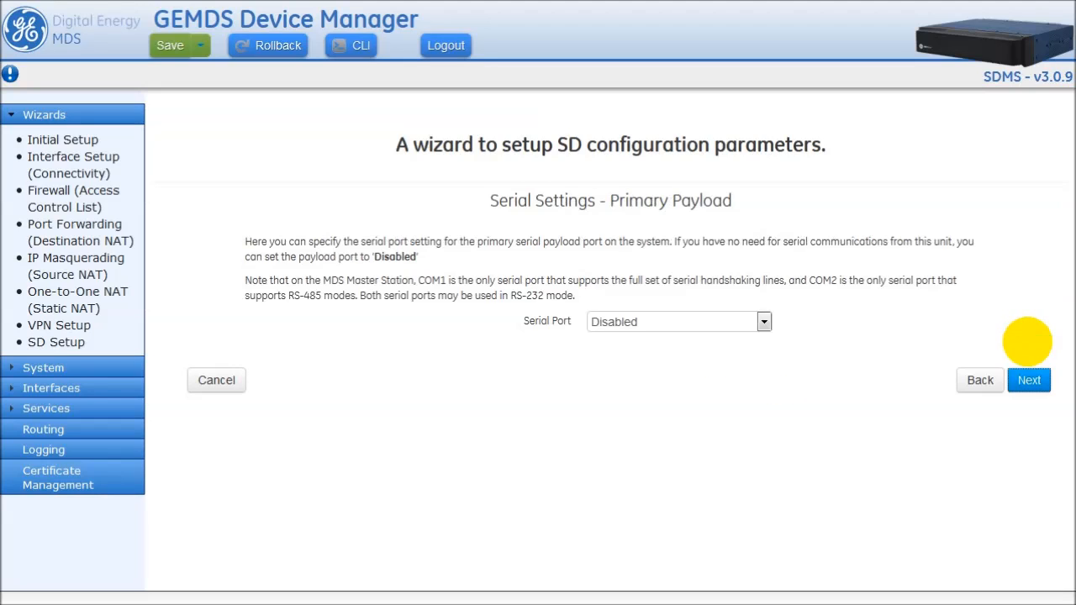
{"action": "mouse_move", "coordinate": [714, 232]}
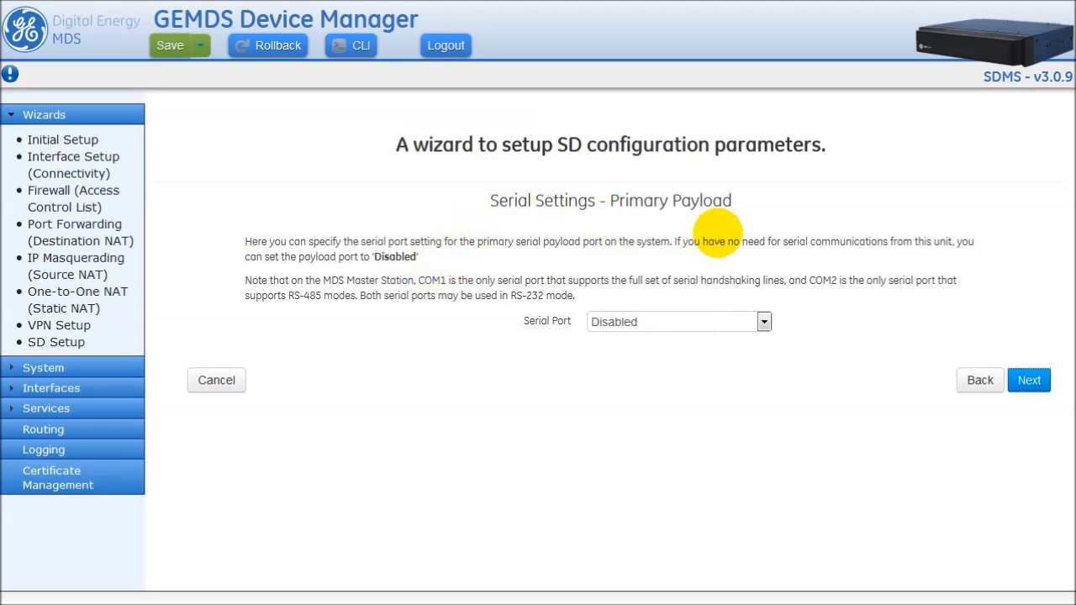
- Keep the primary serial payload port Disabled and continue to the secondary payload settings
{"action": "left_click", "coordinate": [763, 322]}
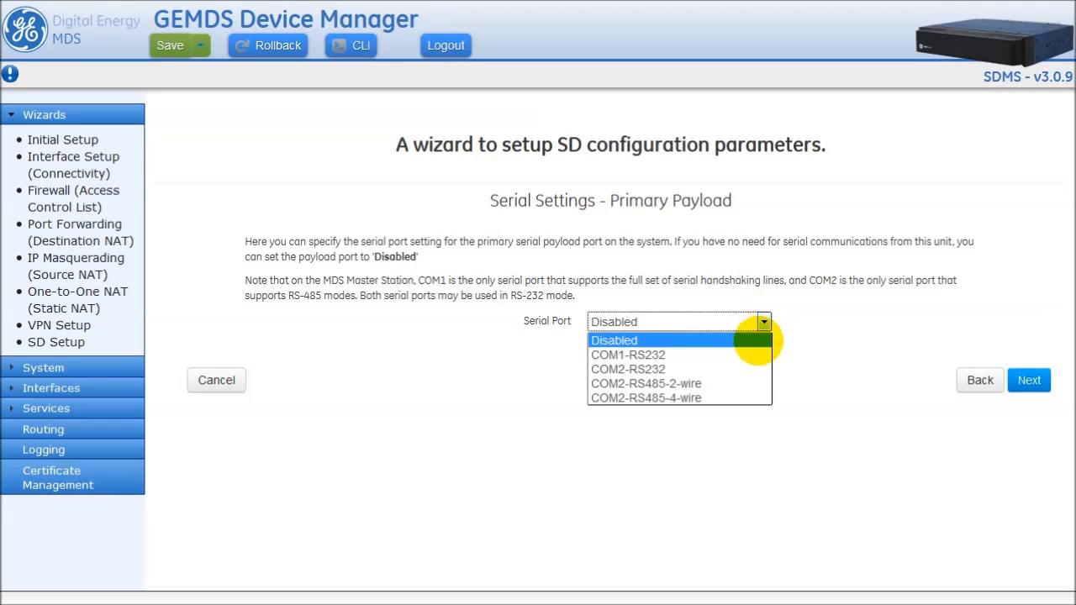
{"action": "left_click", "coordinate": [614, 340]}
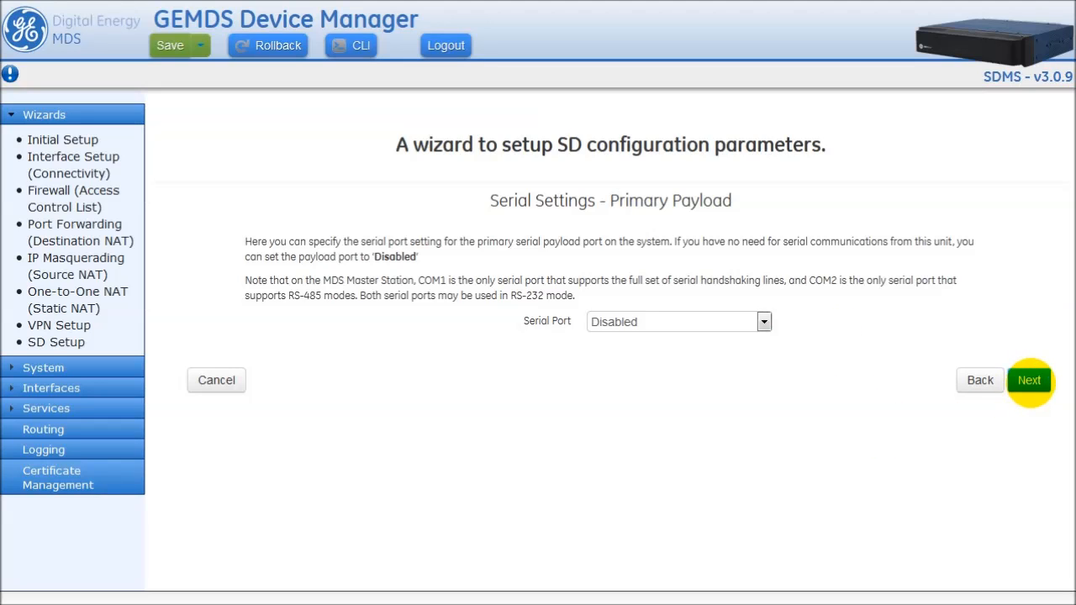
{"action": "left_click", "coordinate": [1028, 380]}
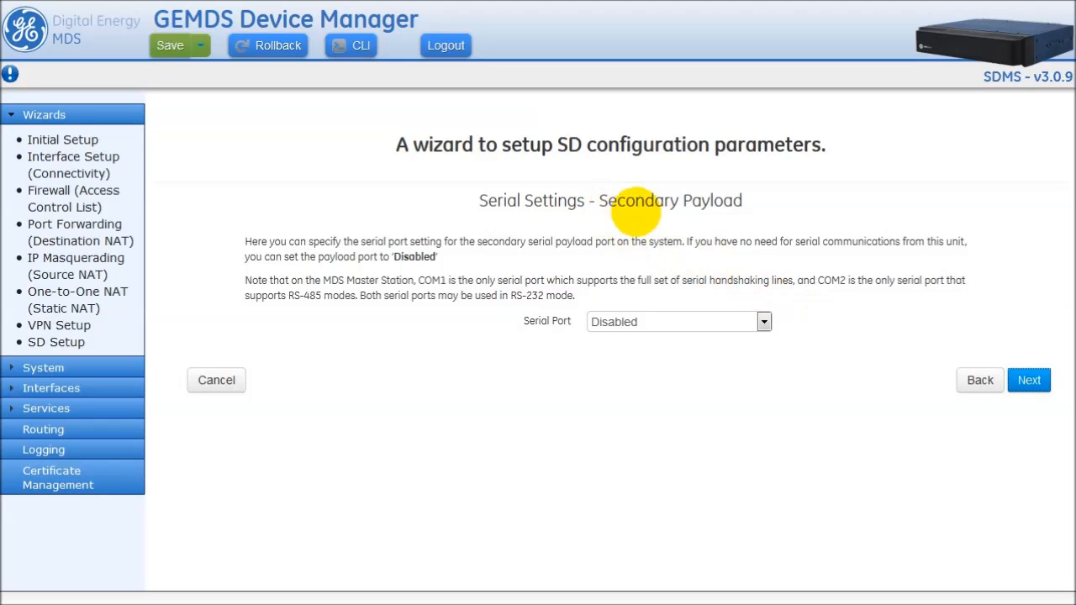
{"action": "mouse_move", "coordinate": [770, 370]}
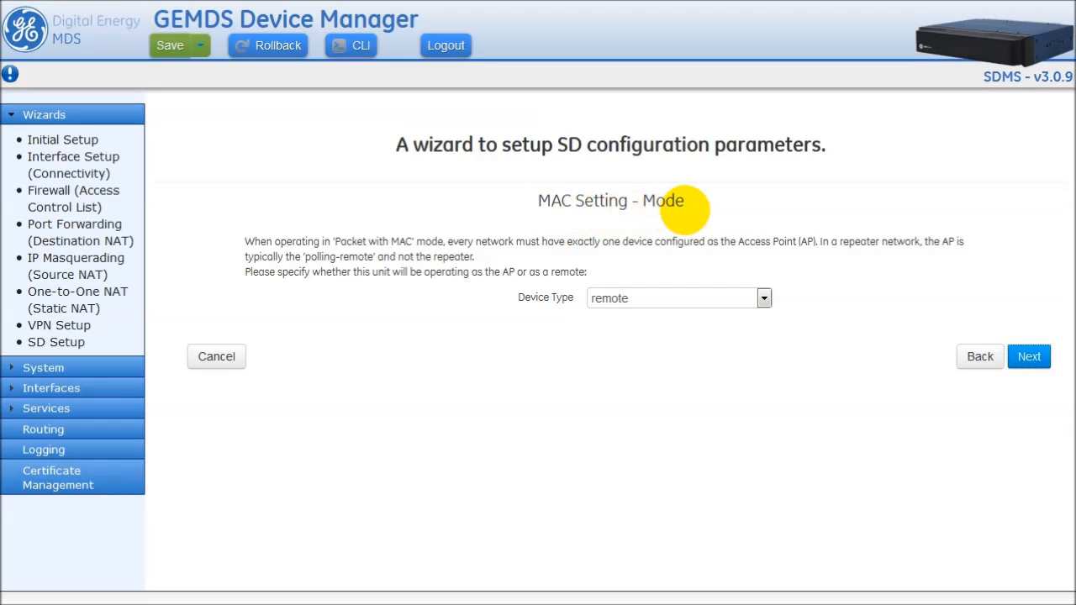
- Set the Device Type to access-point, leaving SAF and Repeater off, and continue to peer-to-peer
{"action": "left_click", "coordinate": [763, 298]}
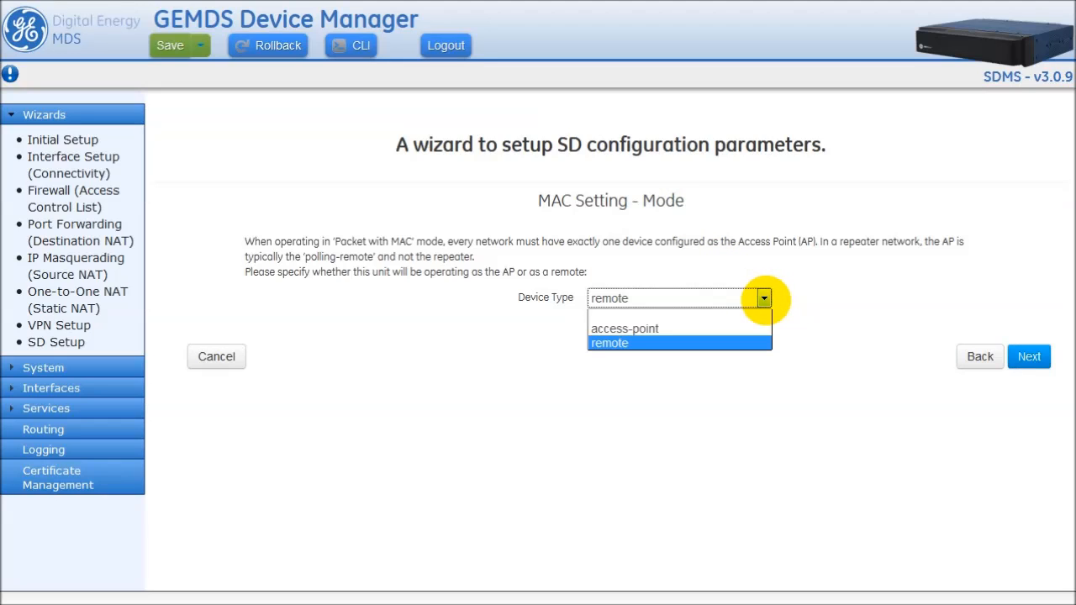
{"action": "mouse_move", "coordinate": [679, 328]}
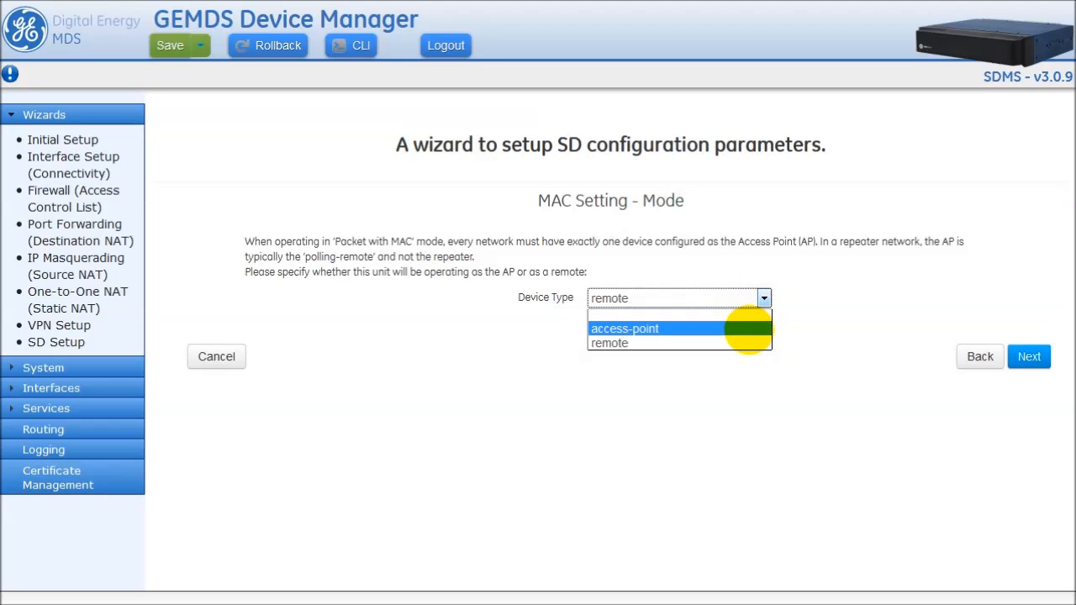
{"action": "left_click", "coordinate": [625, 328]}
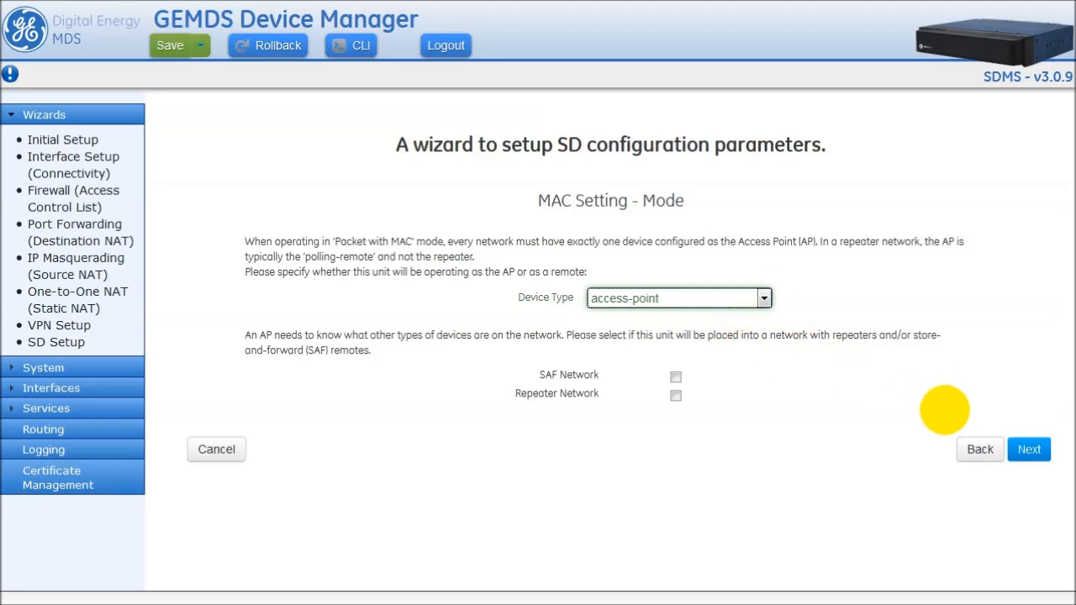
{"action": "mouse_move", "coordinate": [497, 418]}
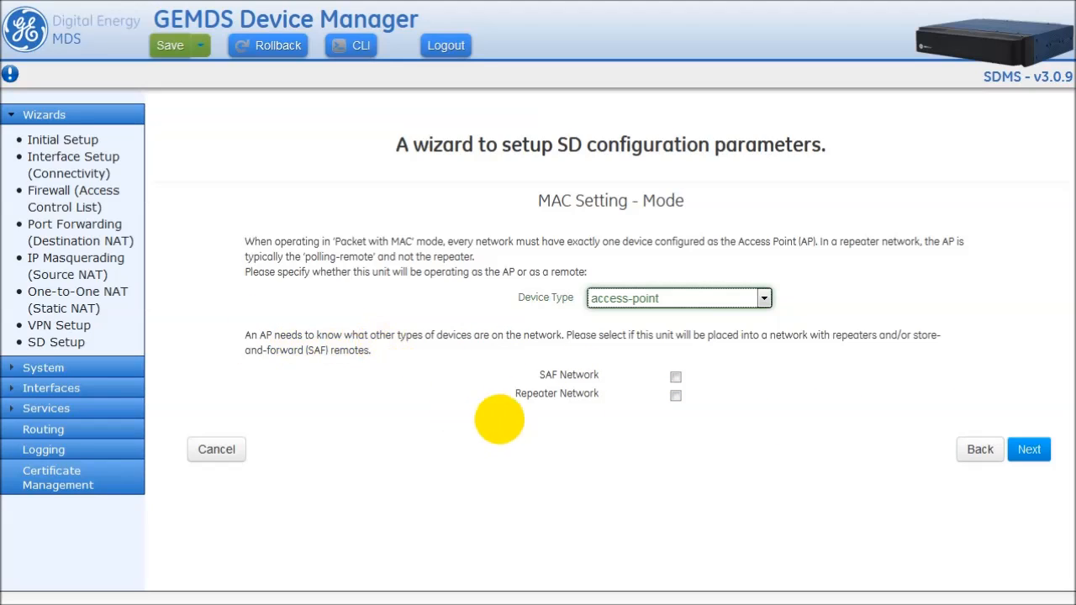
{"action": "mouse_move", "coordinate": [671, 467]}
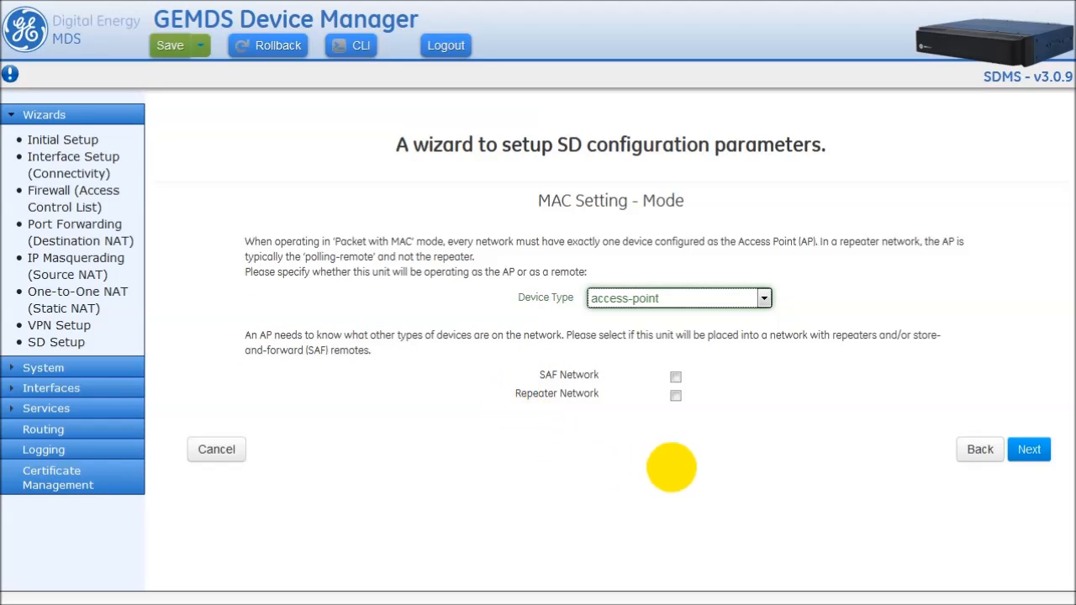
{"action": "left_click", "coordinate": [1029, 449]}
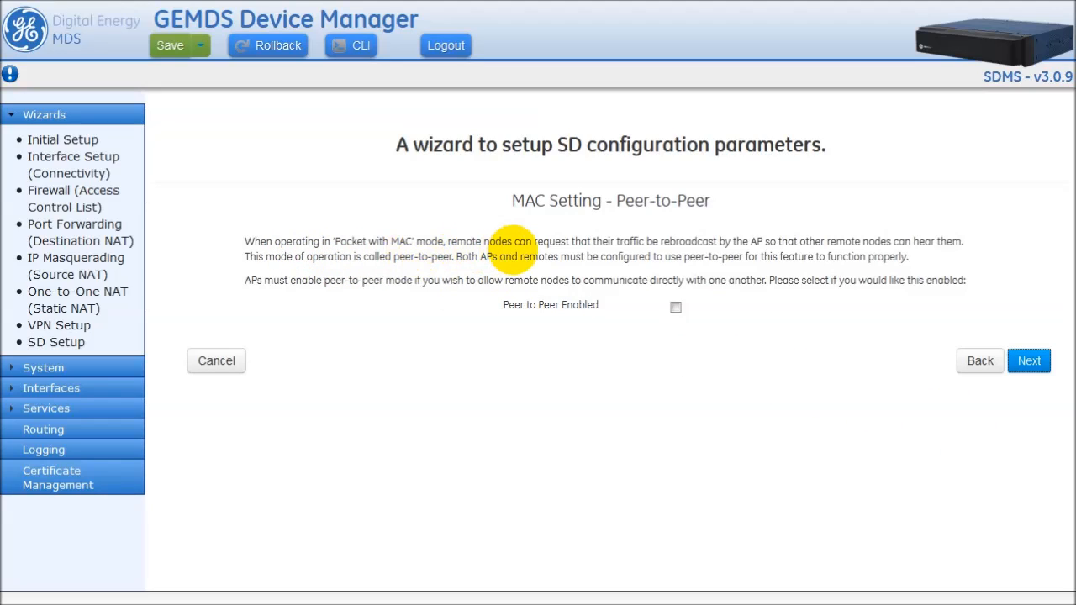
{"action": "mouse_move", "coordinate": [612, 309]}
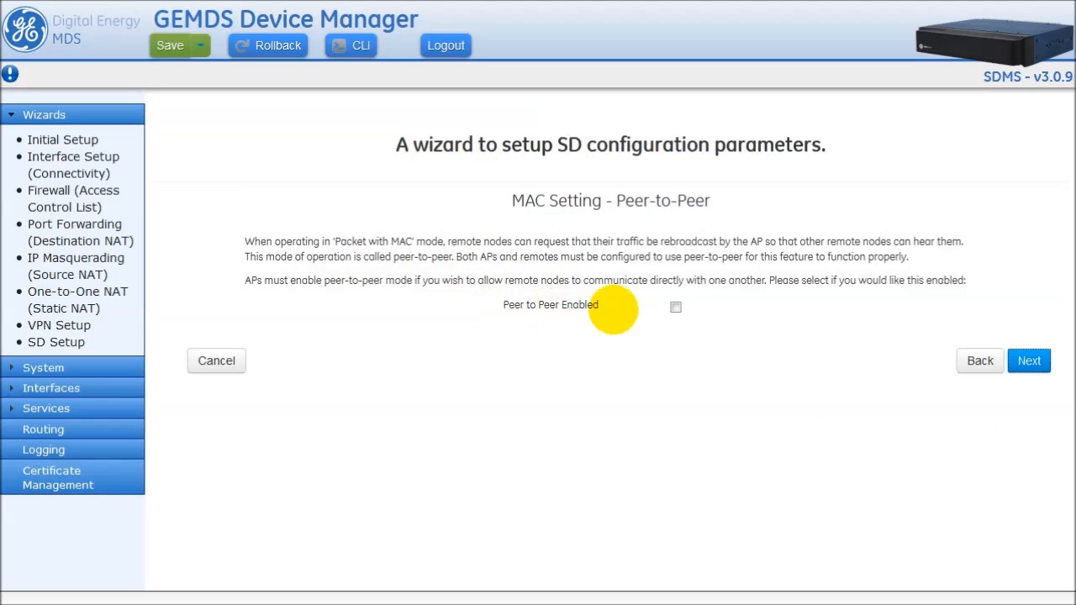
- Toggle Peer to Peer Enabled on then off, leaving it disabled, and continue to Dlink General
{"action": "left_click", "coordinate": [676, 306]}
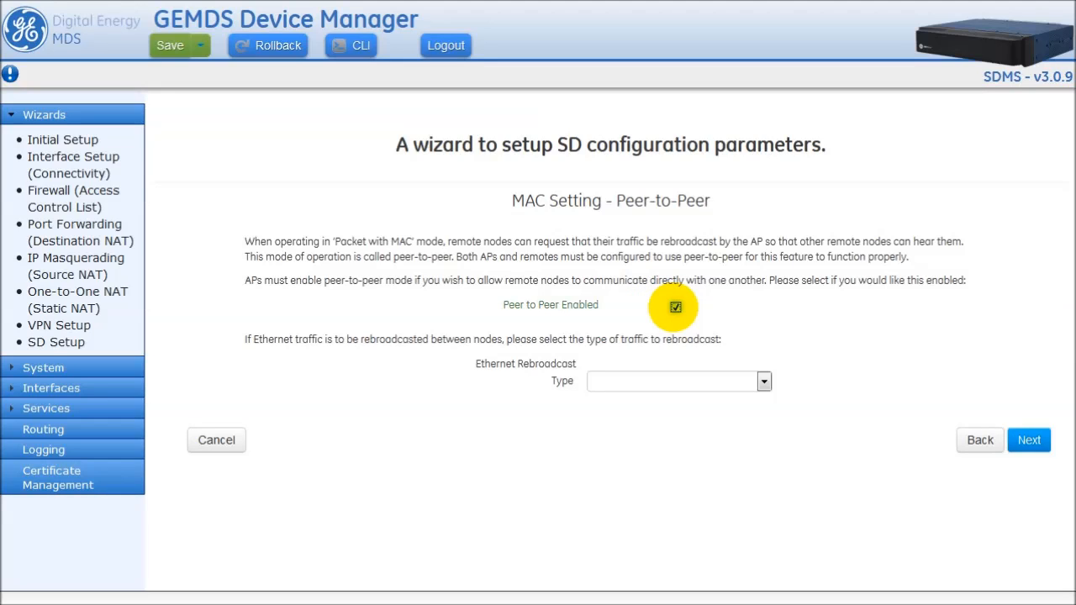
{"action": "left_click", "coordinate": [676, 306]}
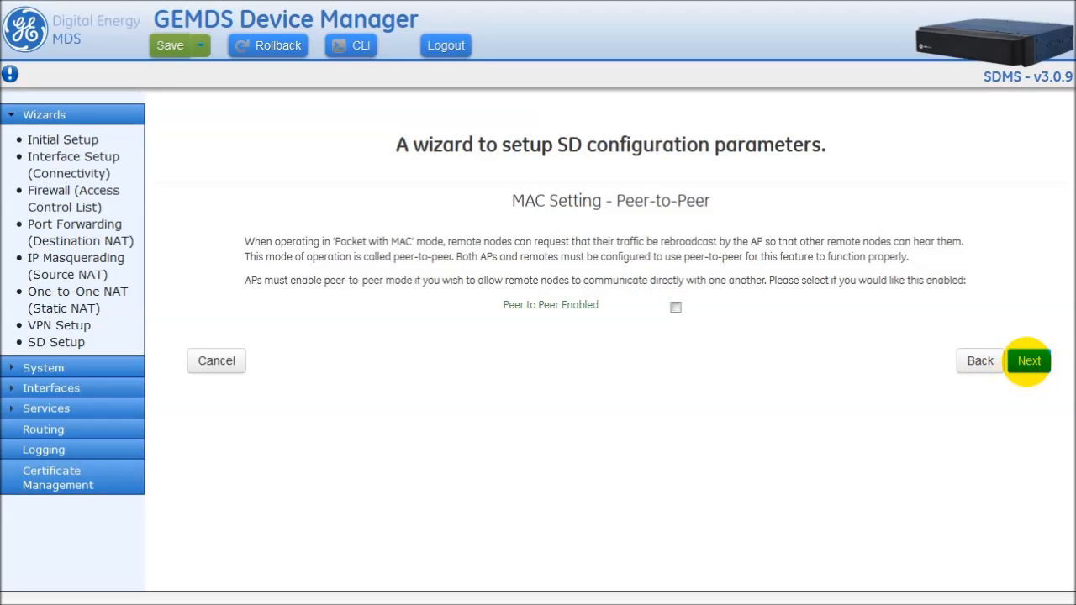
{"action": "left_click", "coordinate": [1029, 359]}
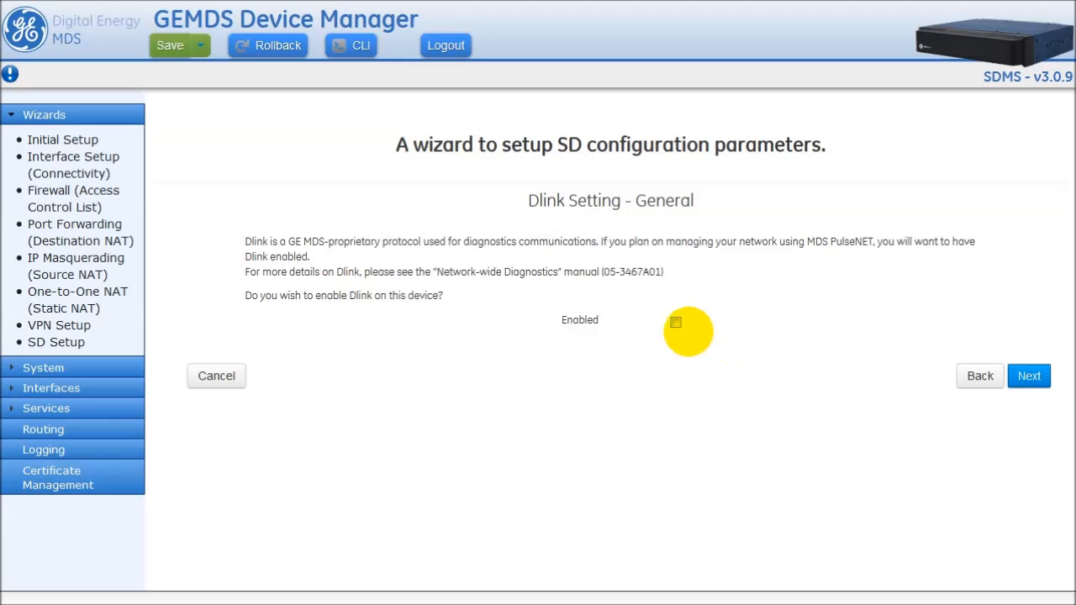
- Enable Dlink as root unit 10000, keep serial mode on COM2-RS232 at 115200 bps through to Finish
{"action": "left_click", "coordinate": [676, 323]}
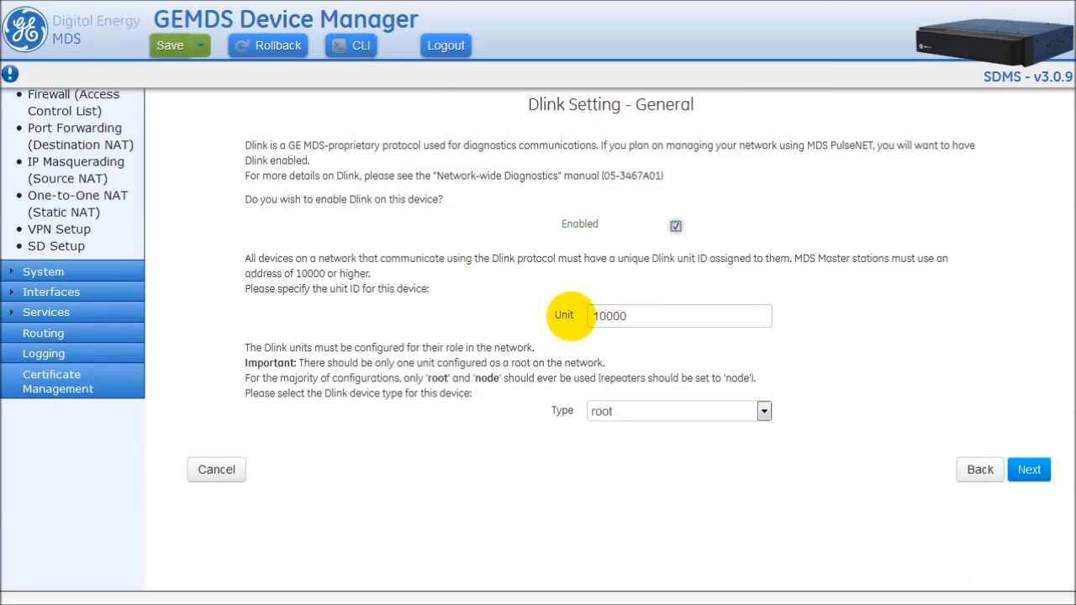
{"action": "left_click", "coordinate": [1029, 469]}
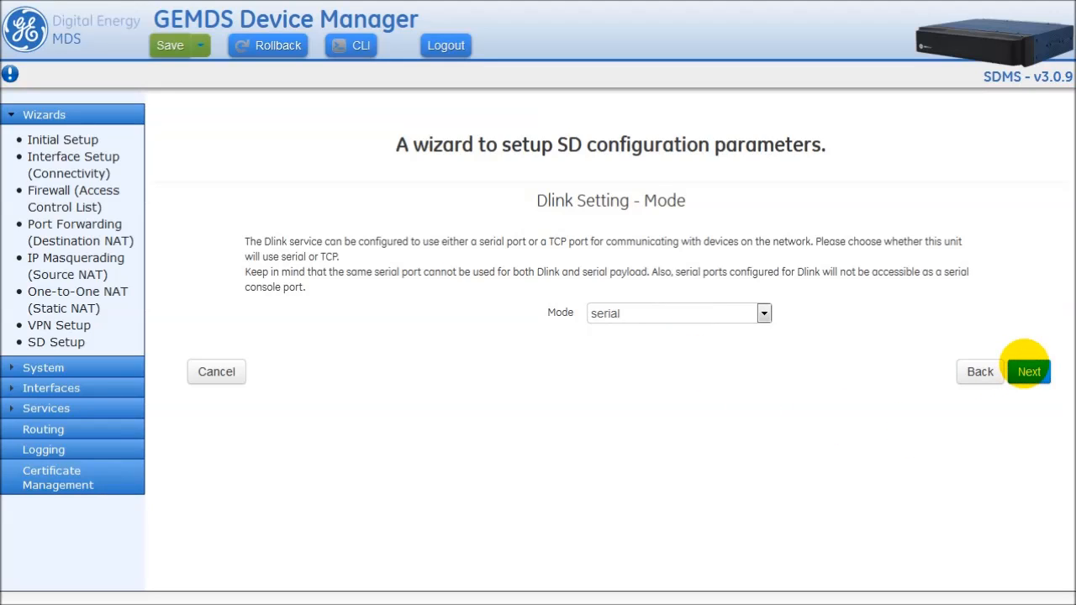
{"action": "left_click", "coordinate": [1029, 371]}
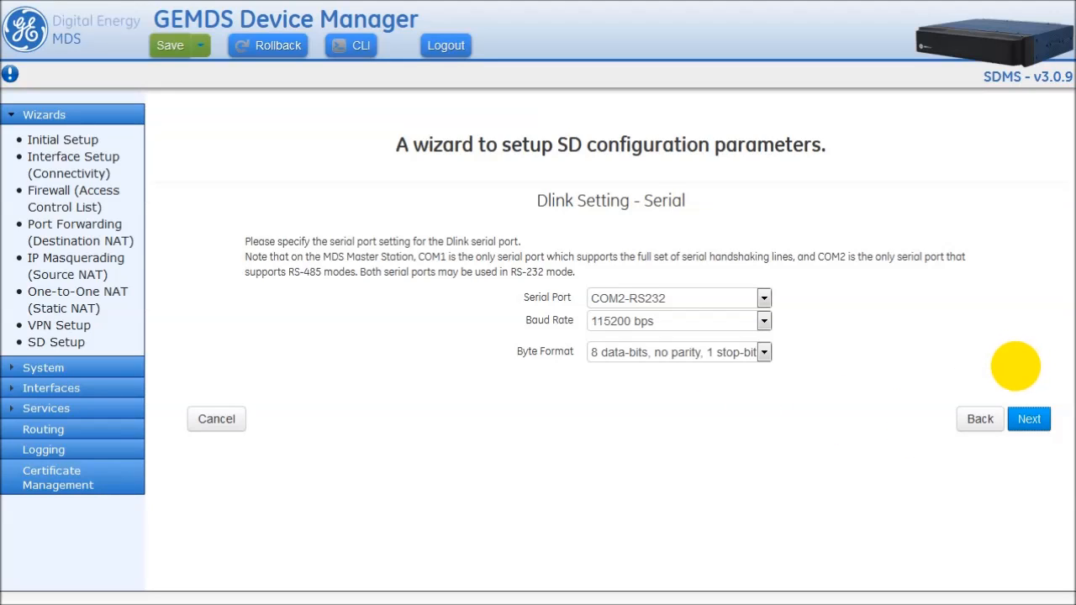
{"action": "left_click", "coordinate": [1029, 419]}
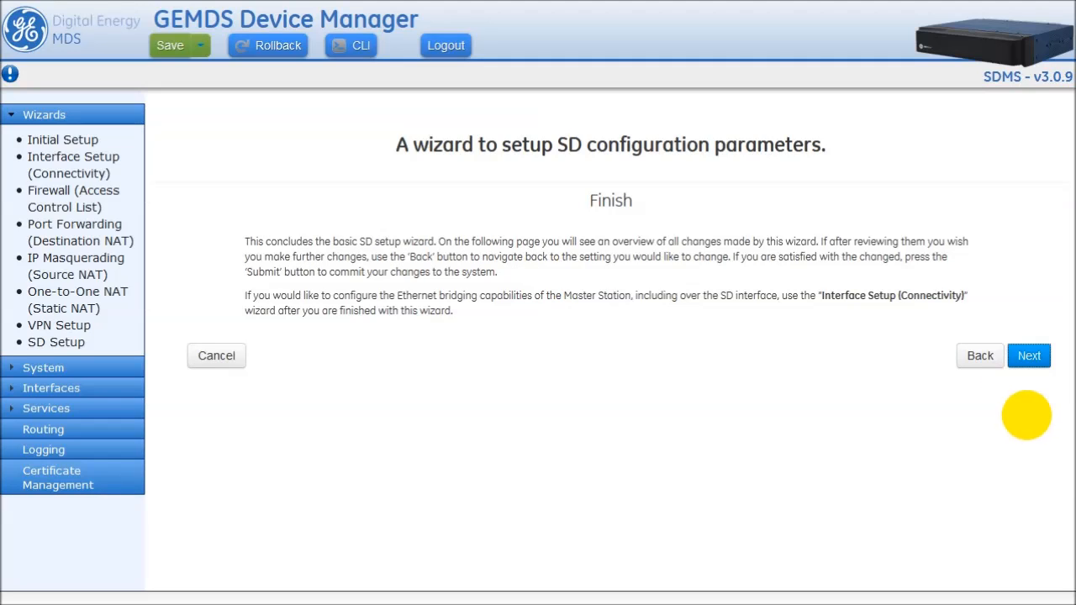
{"action": "mouse_move", "coordinate": [858, 255]}
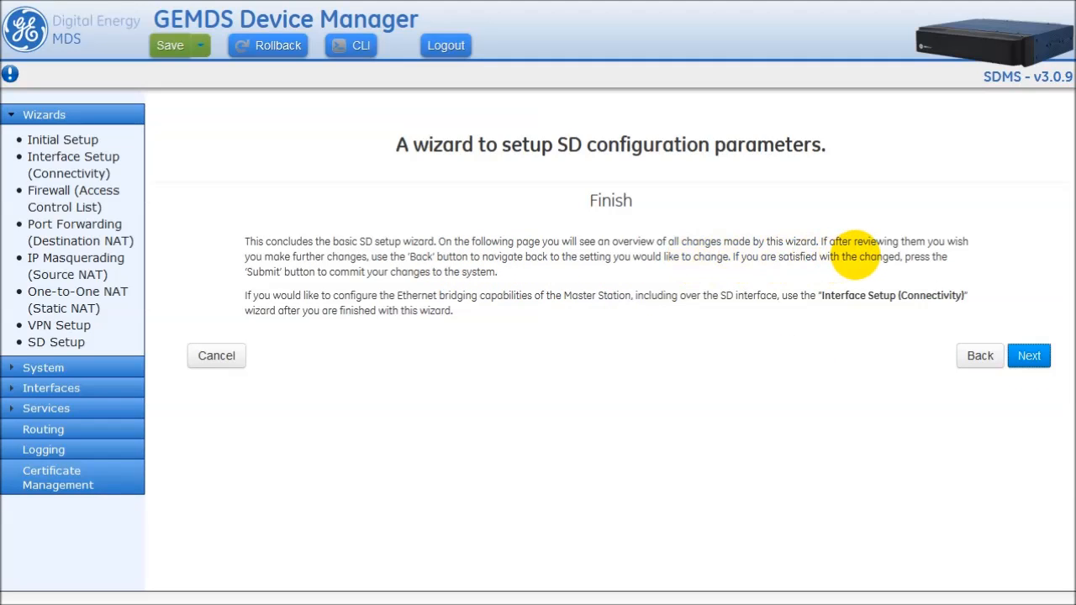
{"action": "mouse_move", "coordinate": [871, 380]}
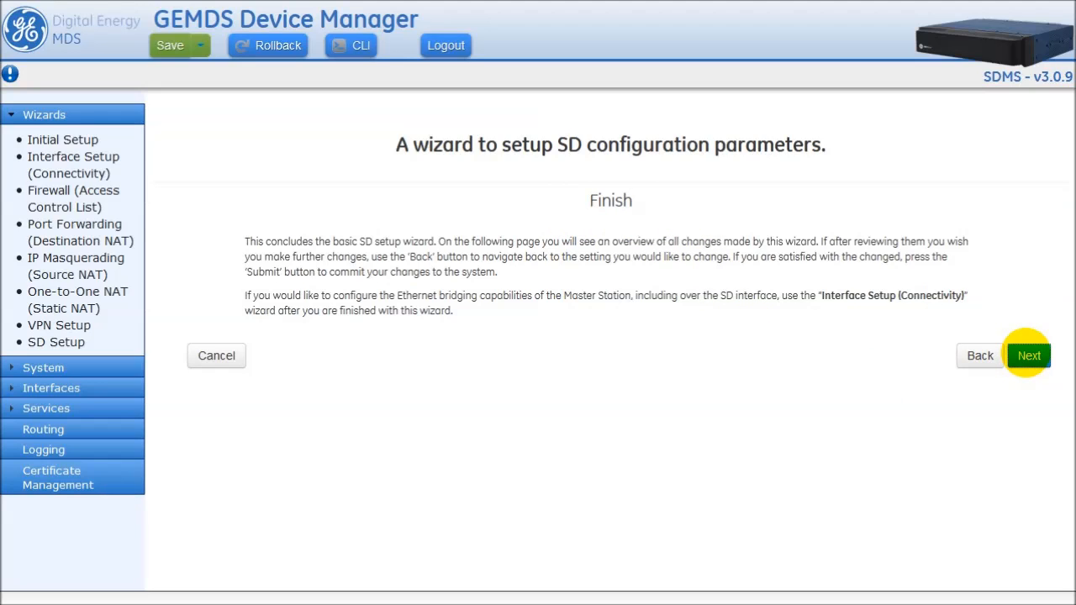
- Advance from the Finish page to the Configuration Summary of pending changes
{"action": "left_click", "coordinate": [1029, 355]}
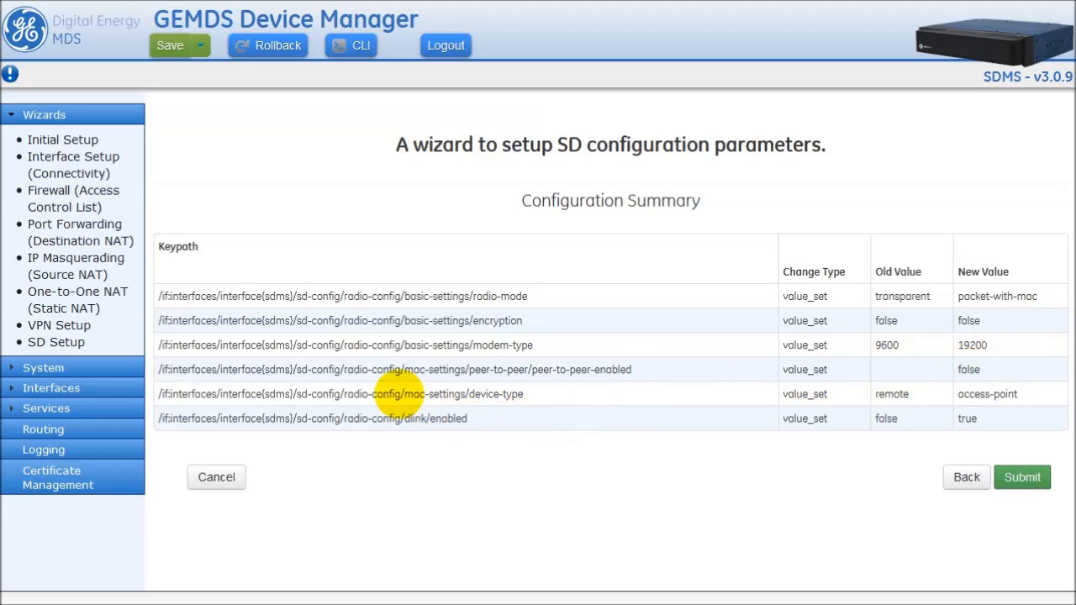
{"action": "mouse_move", "coordinate": [370, 420]}
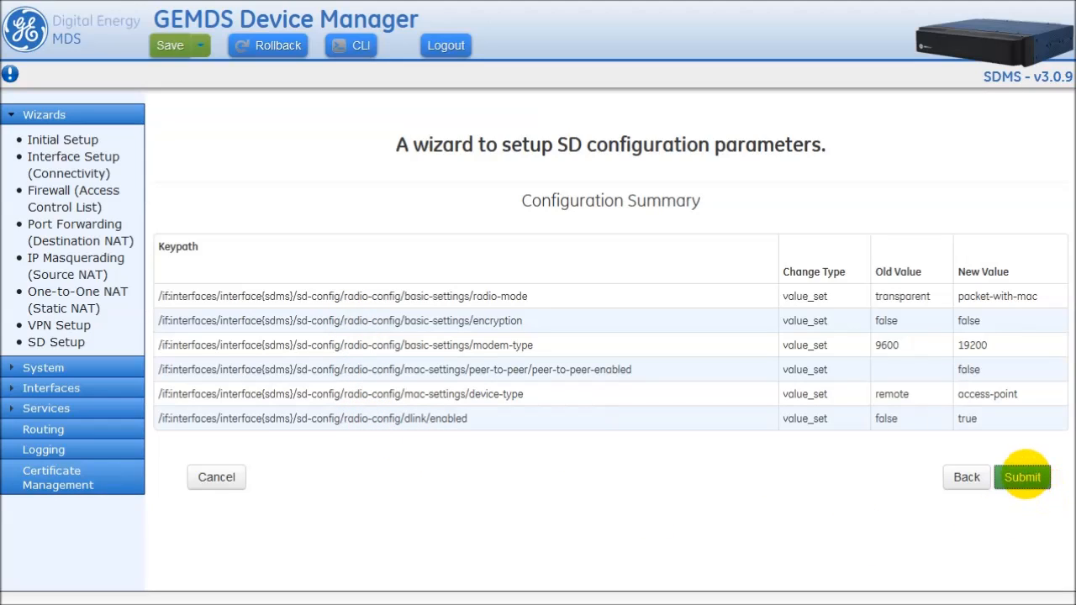
- Submit the summarized configuration changes and wait for Device Overview to reload
{"action": "left_click", "coordinate": [1022, 477]}
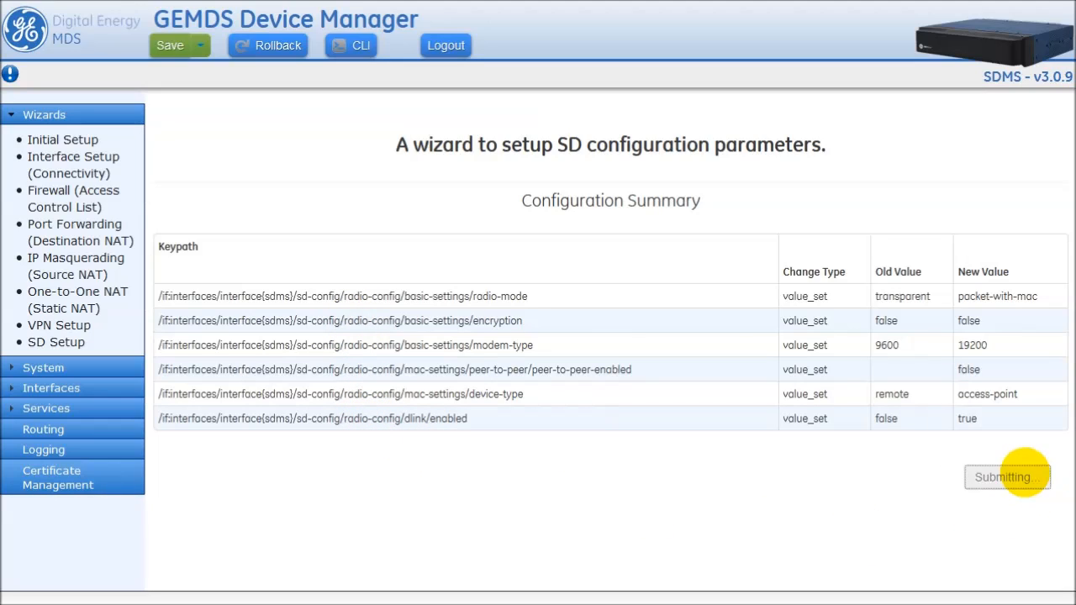
{"action": "left_click", "coordinate": [1005, 478]}
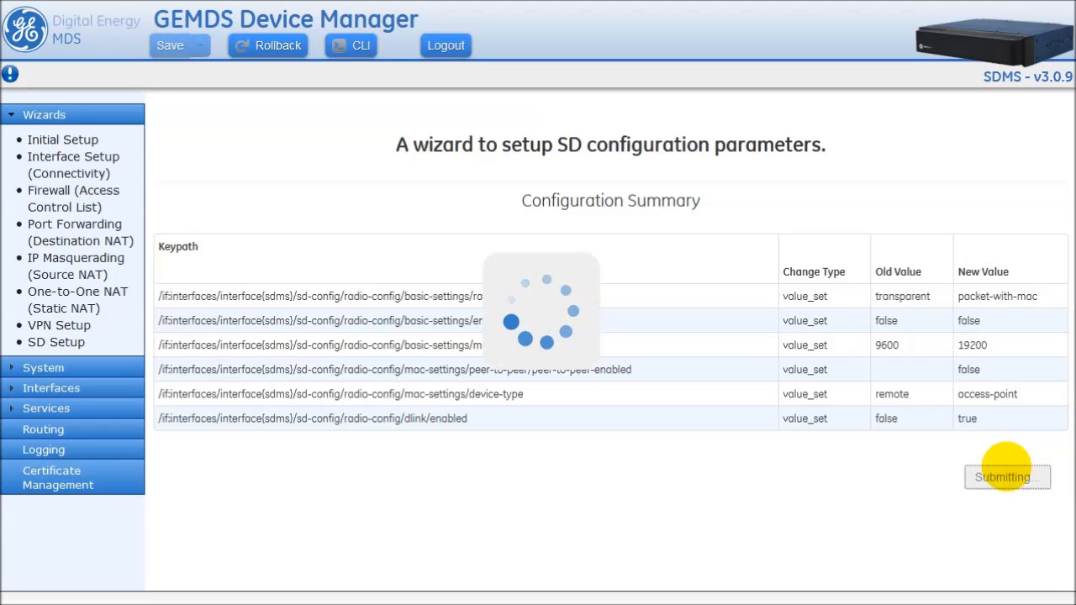
{"action": "left_click", "coordinate": [1007, 477]}
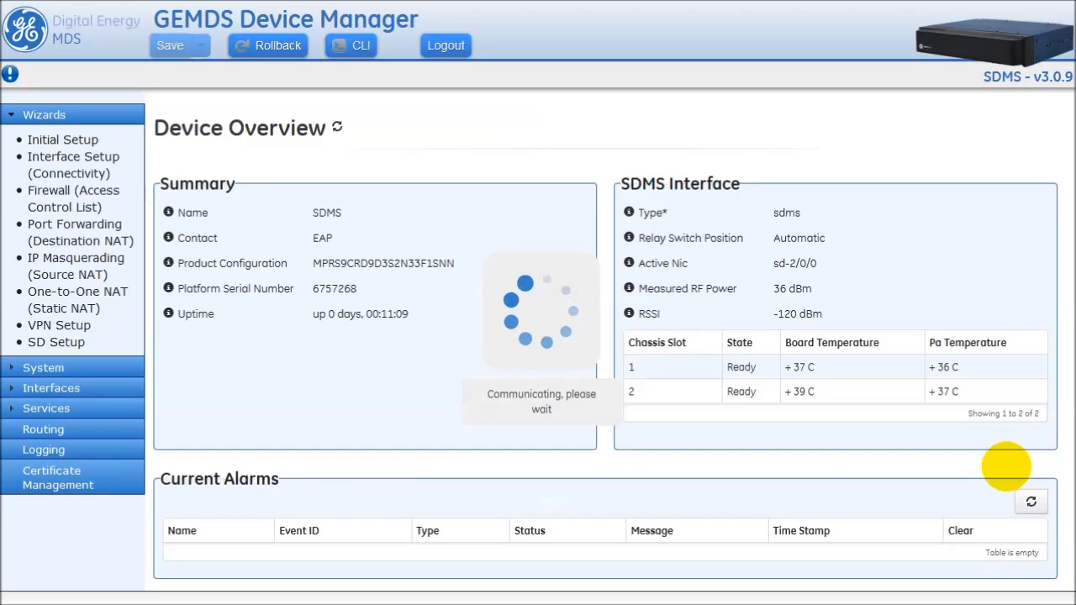